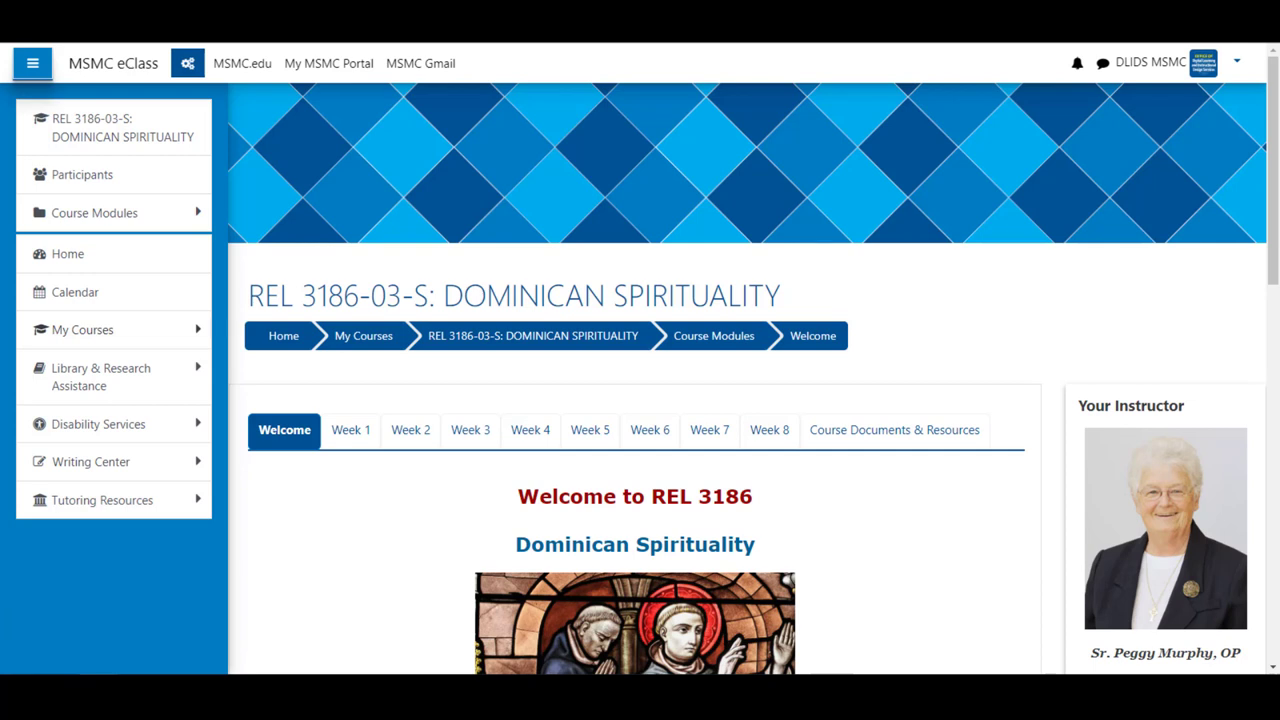
mouse_move(304, 288)
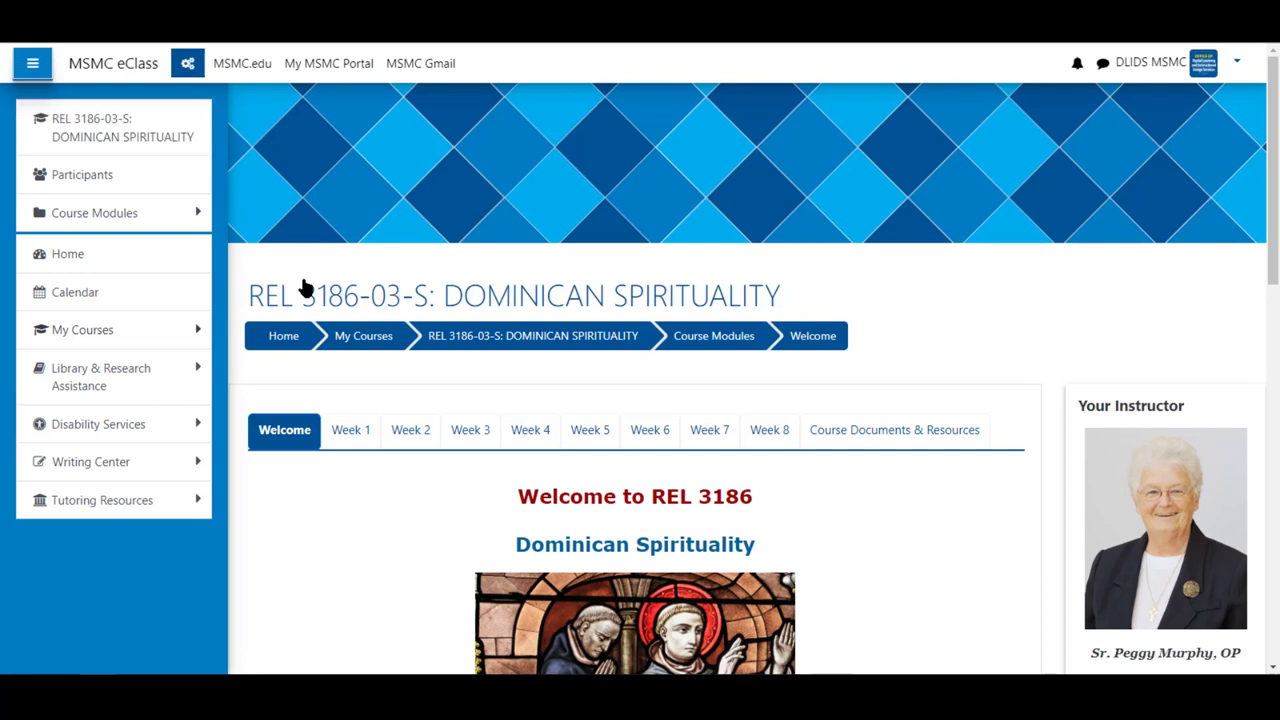
mouse_move(392, 568)
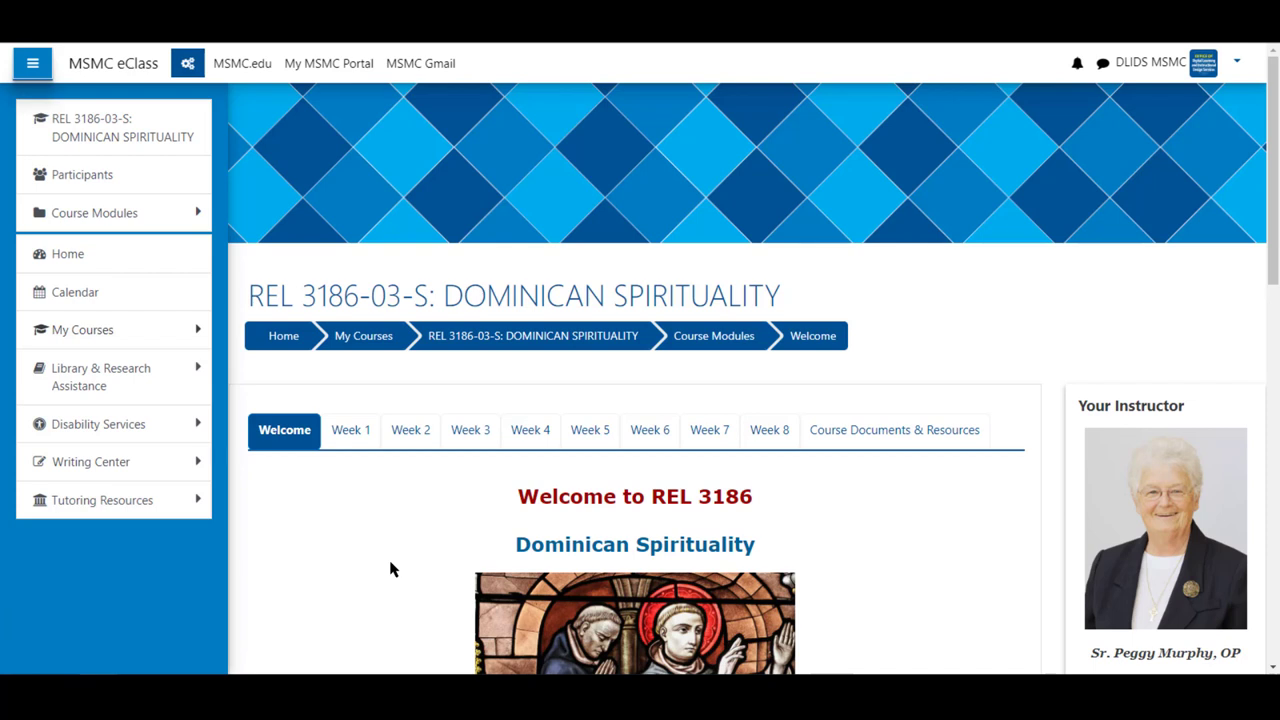
mouse_move(396, 500)
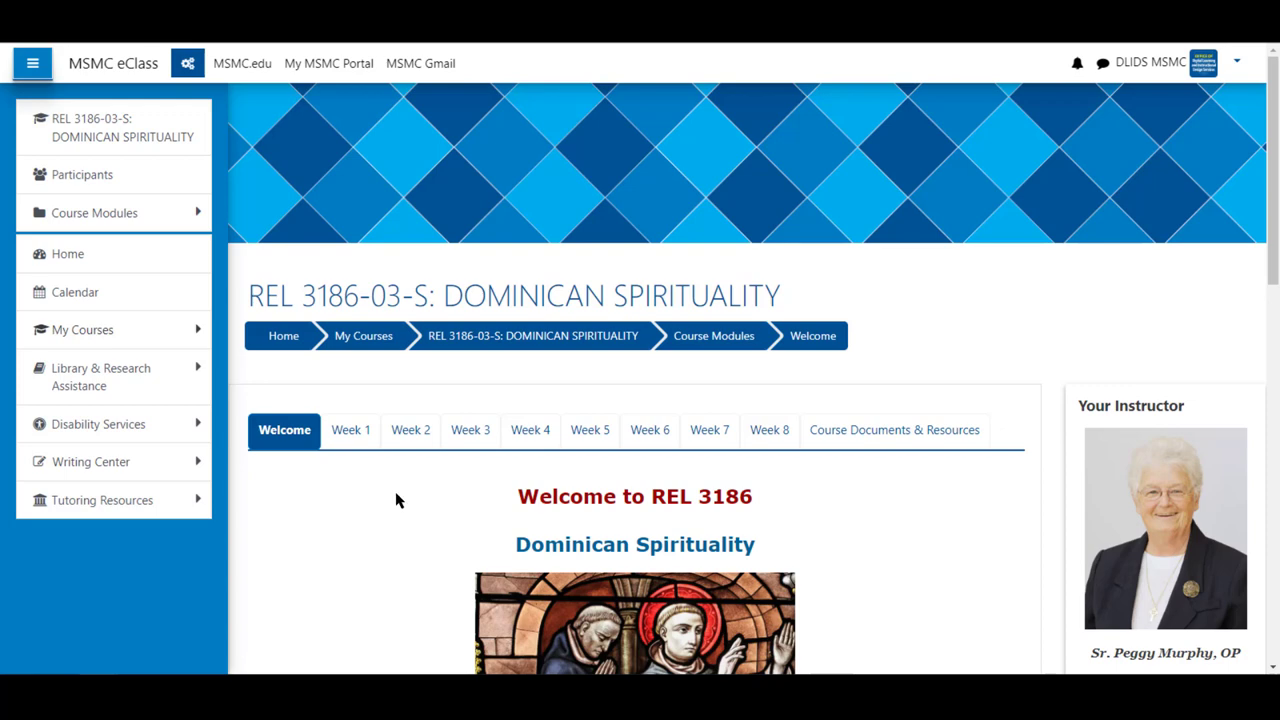
Start a new discussion in the Welcome Forum with subject 'Topic'
scroll(down, 3)
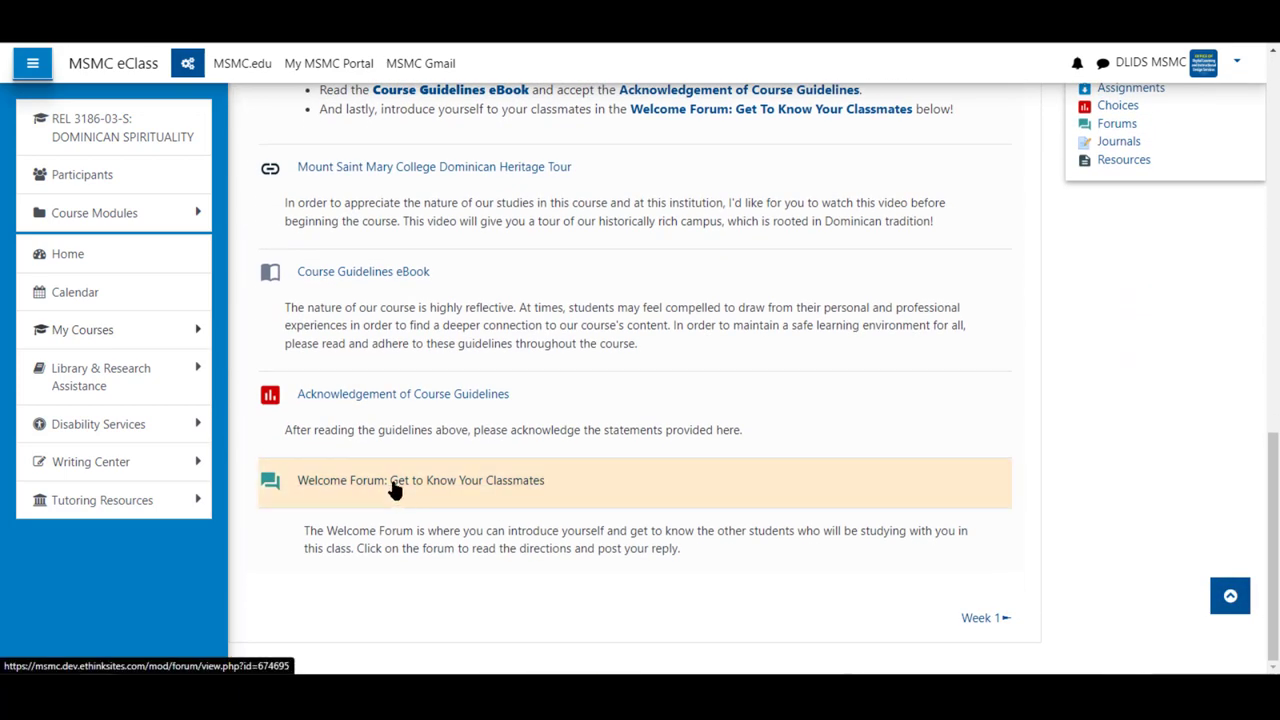
click(420, 480)
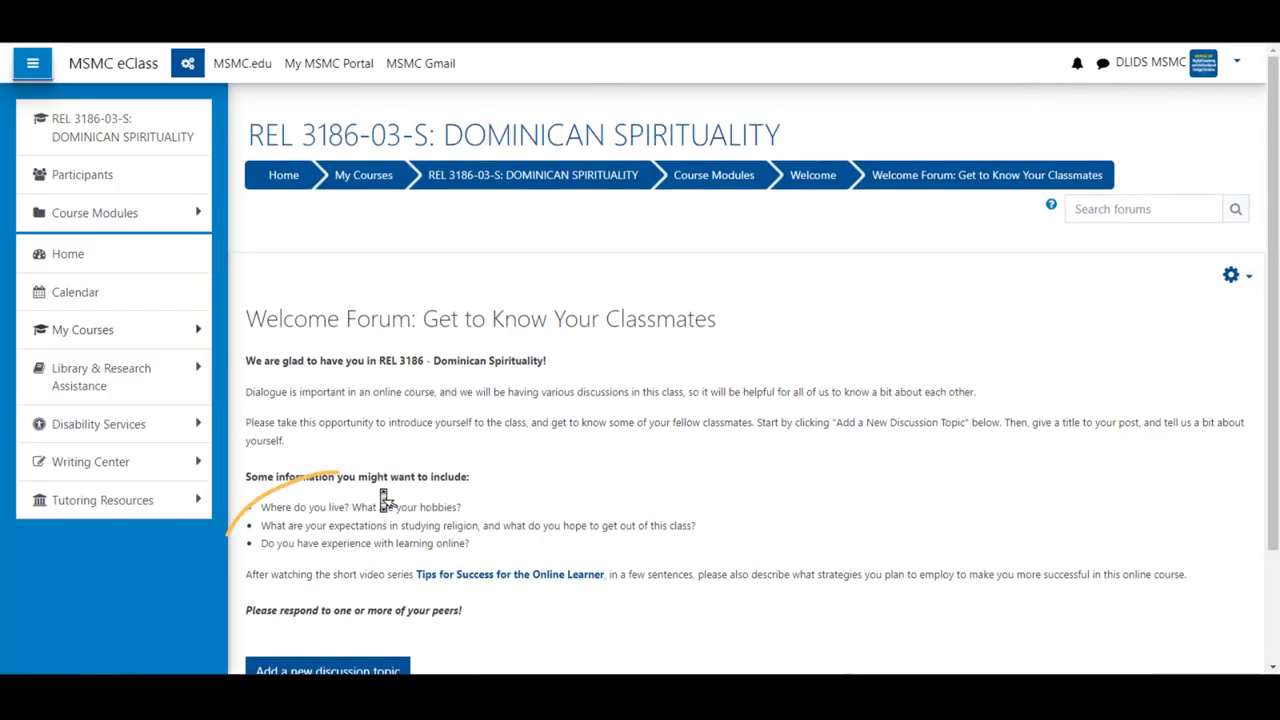
scroll(down, 3)
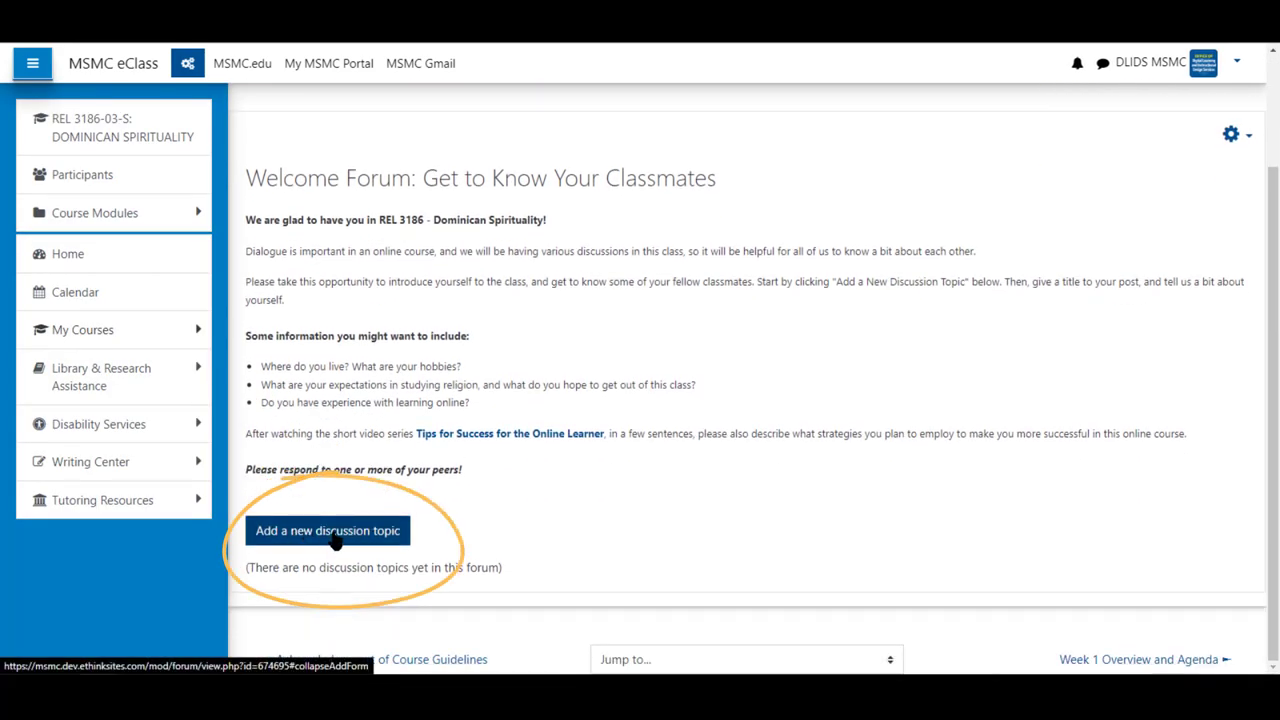
click(328, 530)
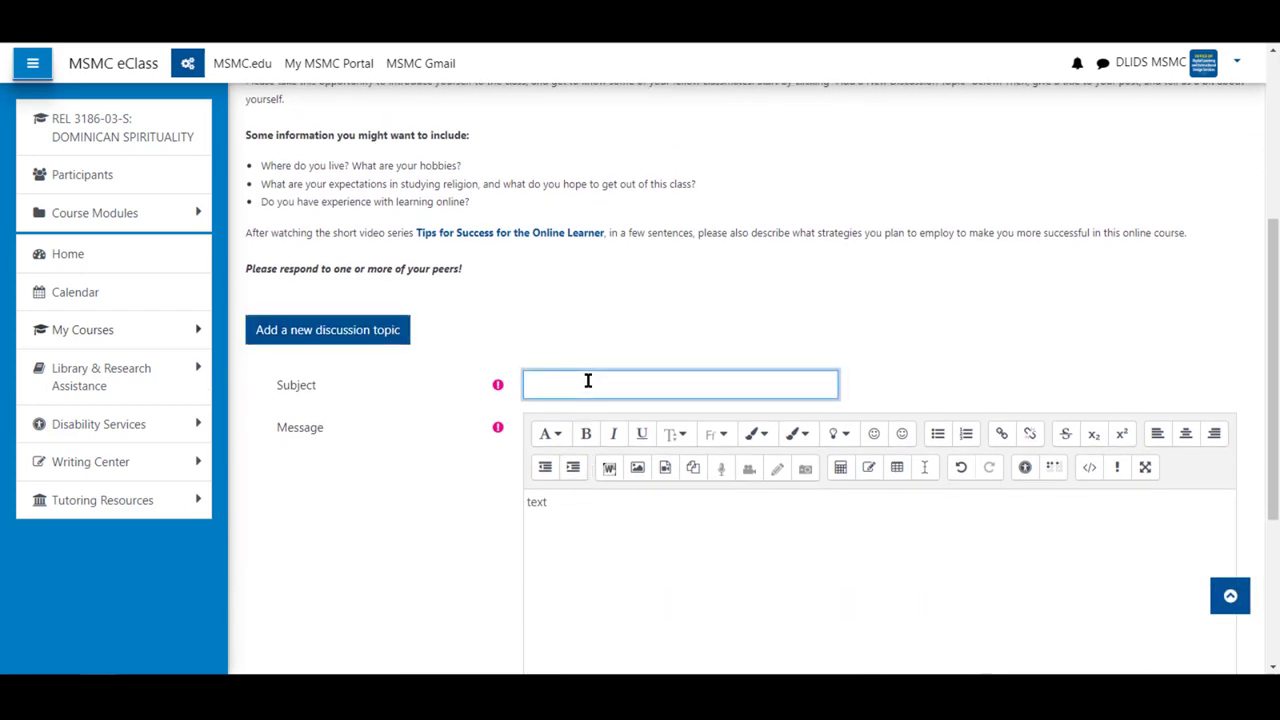
text(Topic)
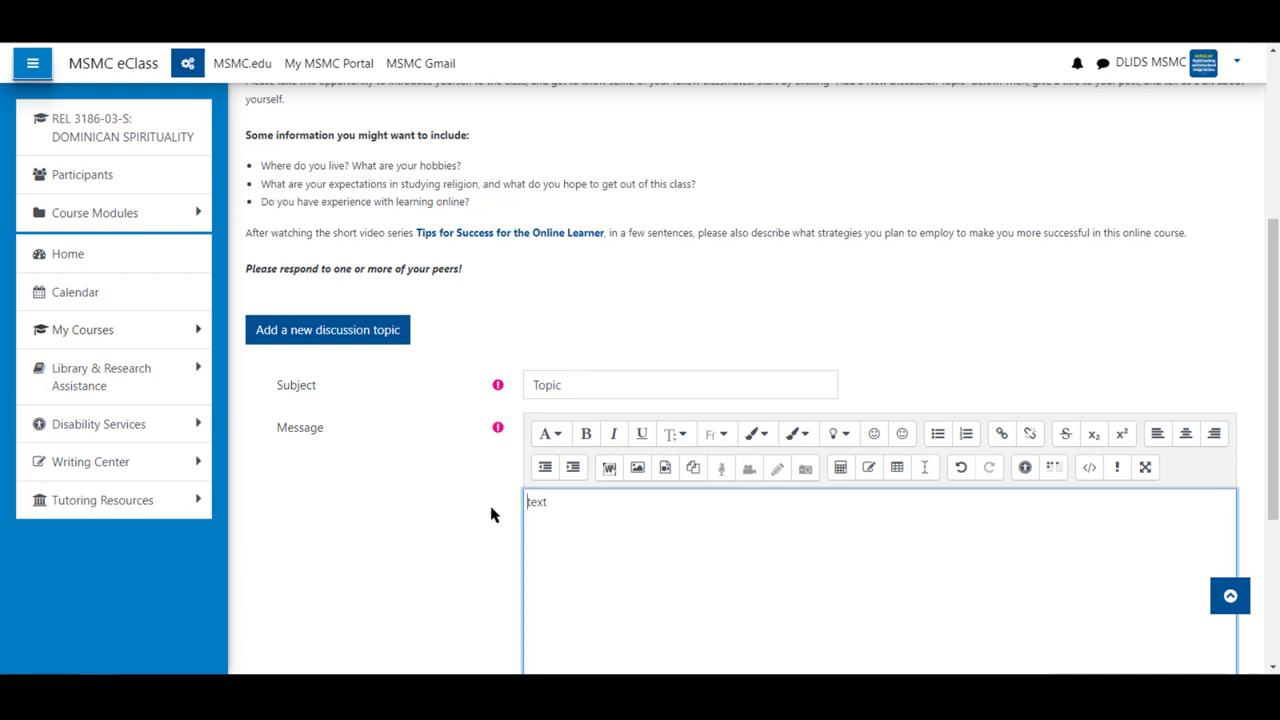
mouse_move(580, 512)
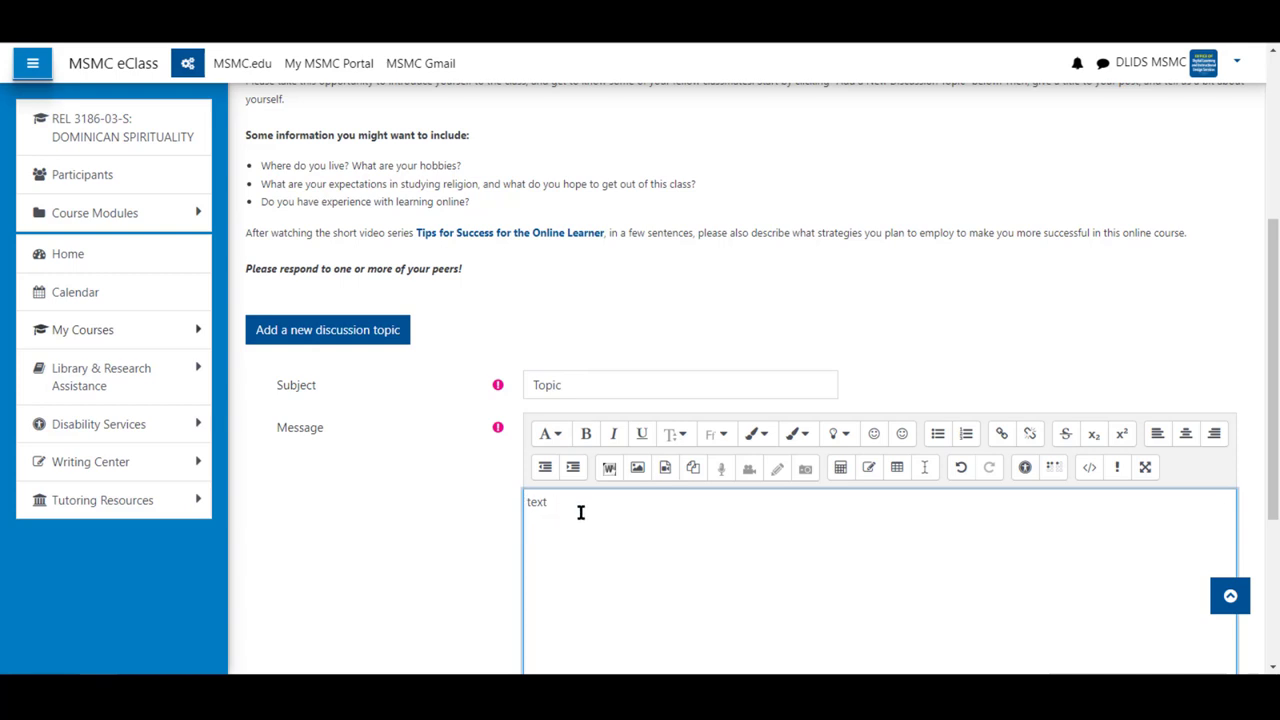
mouse_move(556, 520)
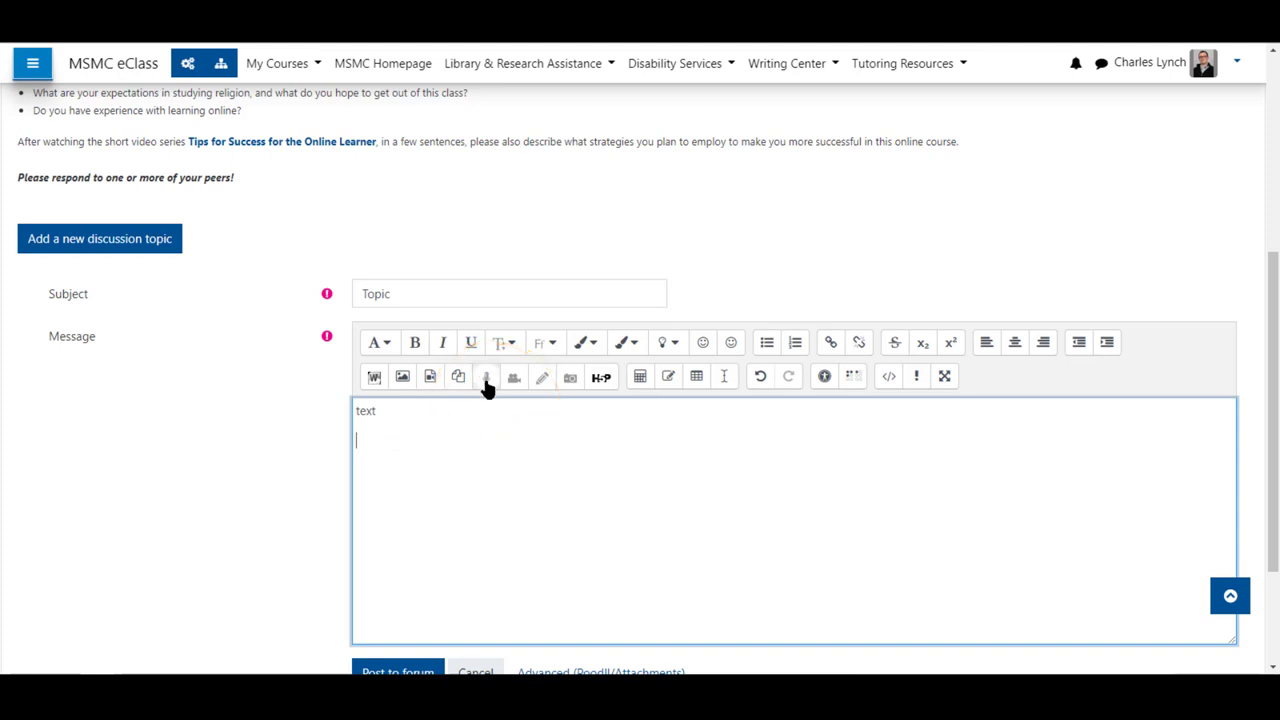
mouse_move(384, 448)
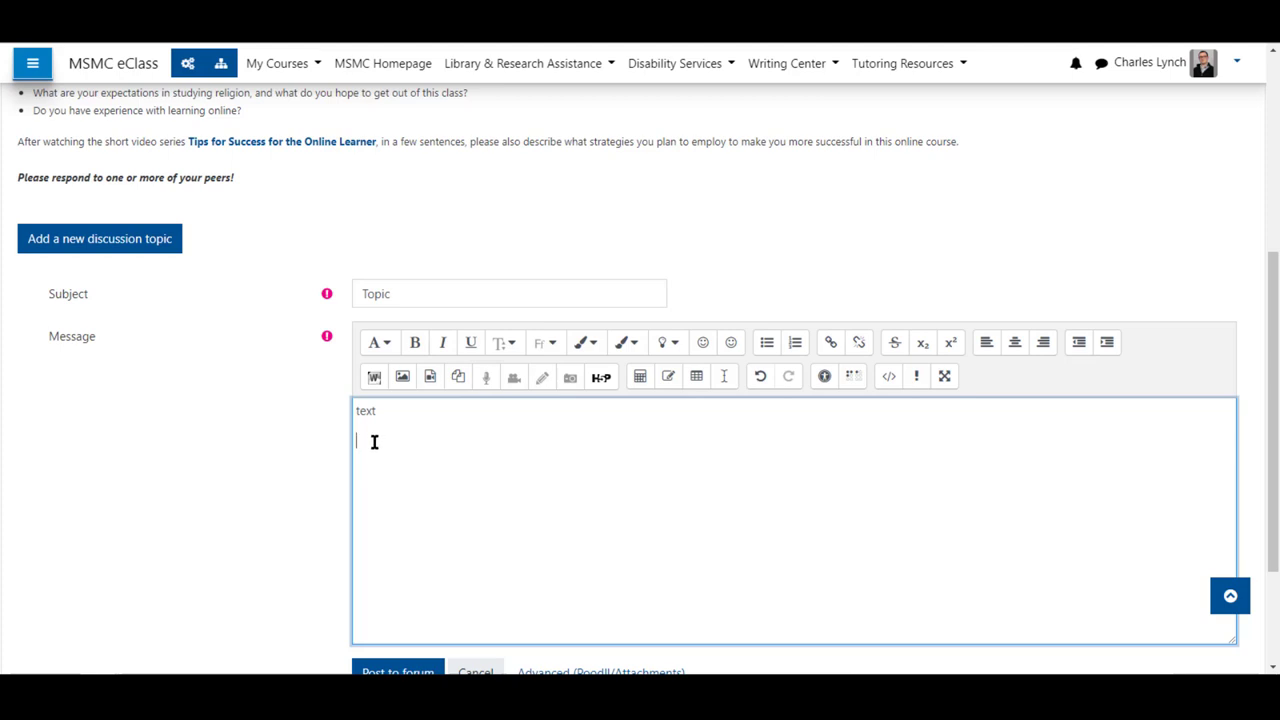
mouse_move(448, 428)
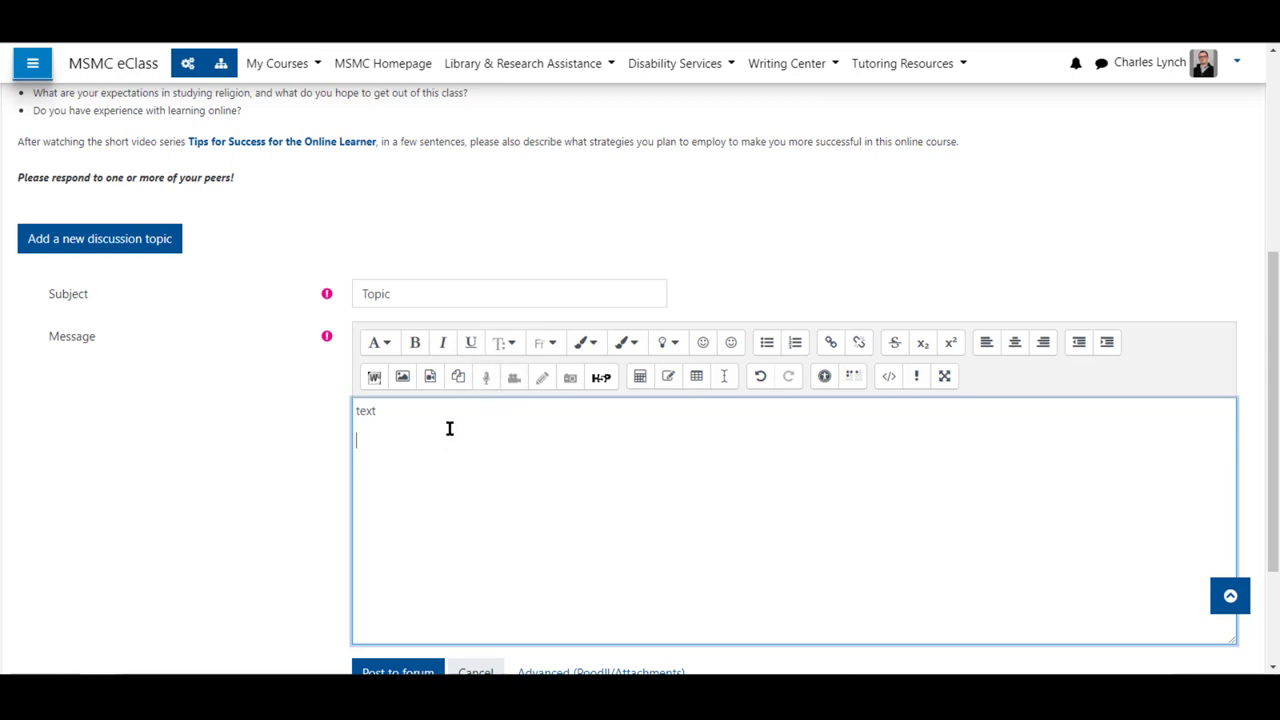
mouse_move(486, 376)
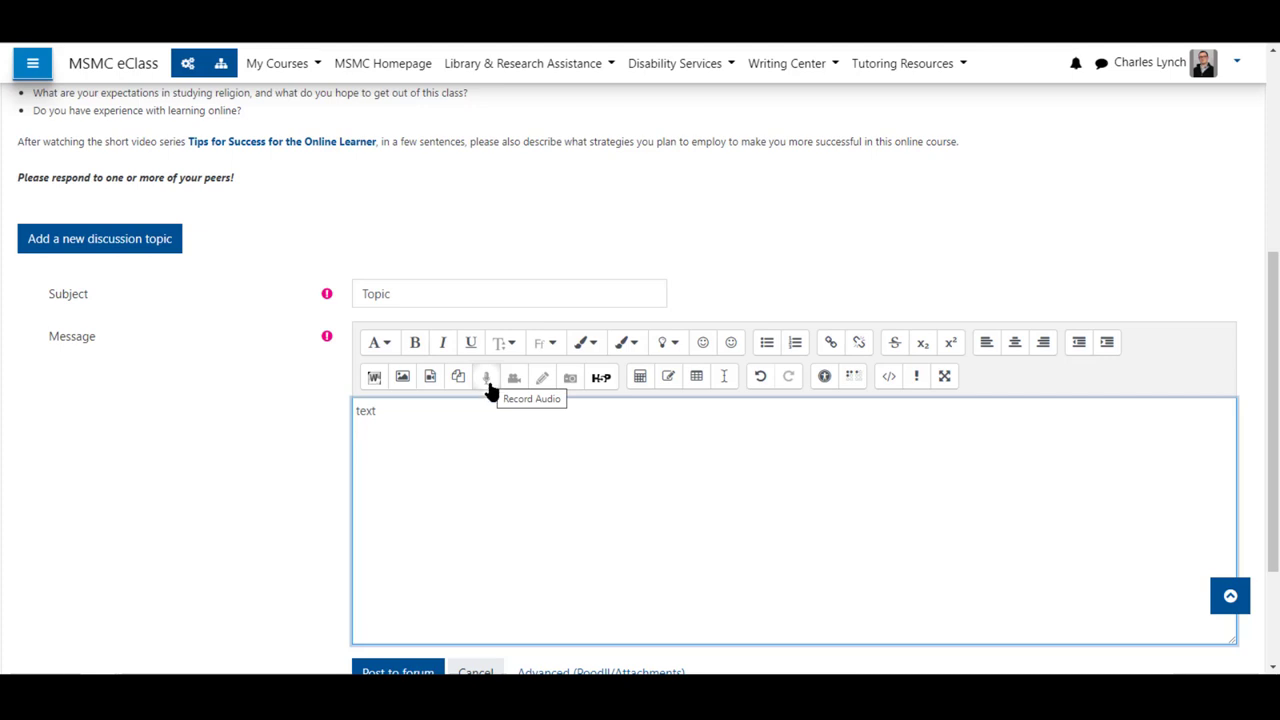
Launch the Poodll audio recorder from the editor and glance at its Settings and Downloading Information
click(486, 376)
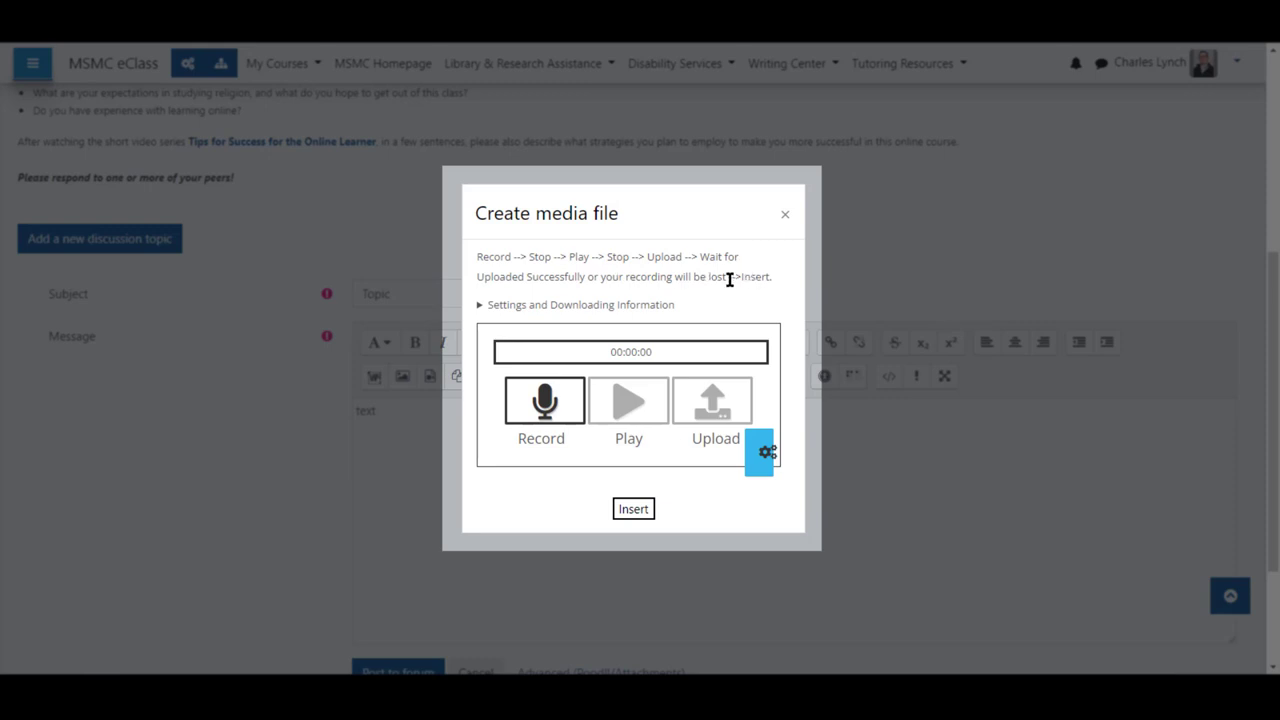
mouse_move(752, 276)
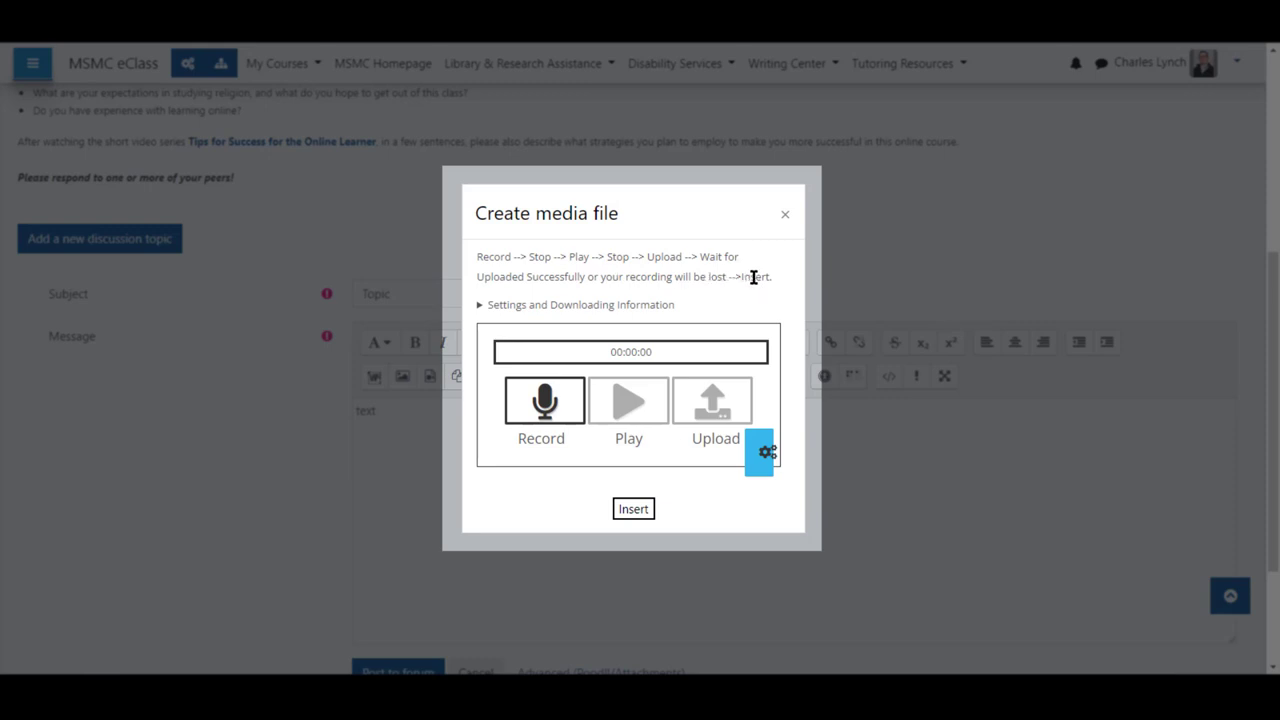
mouse_move(600, 302)
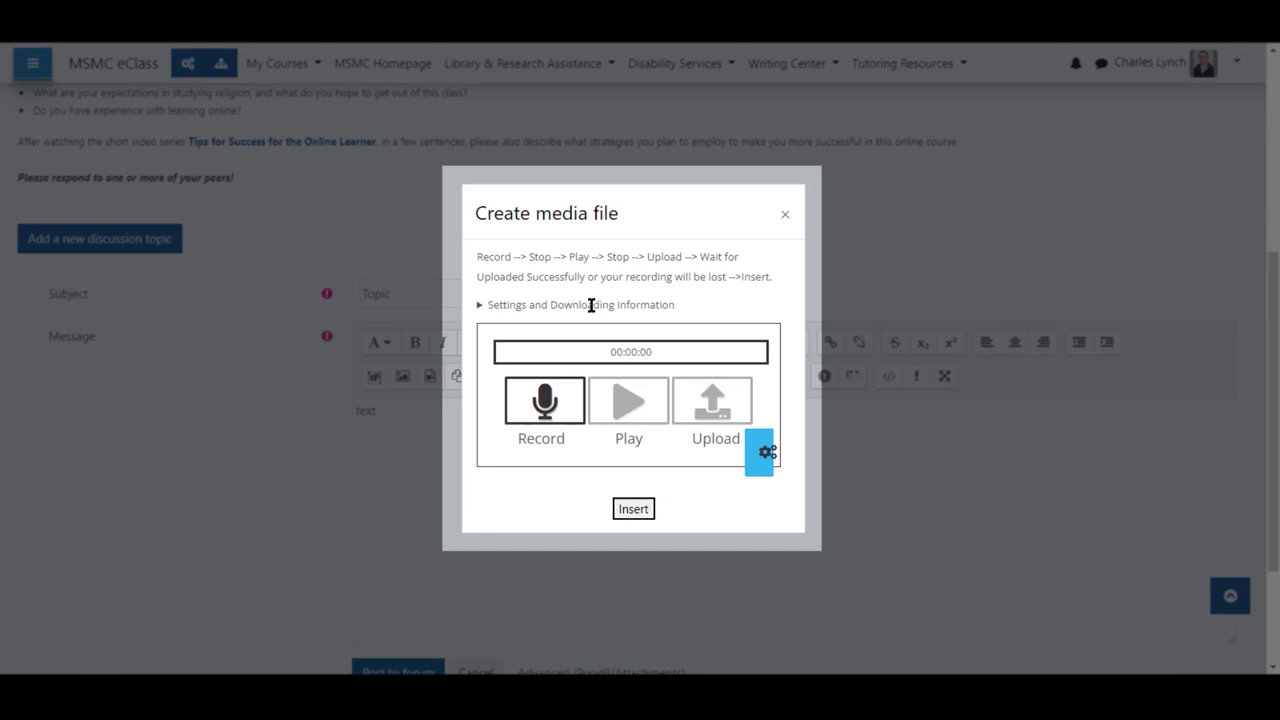
click(478, 304)
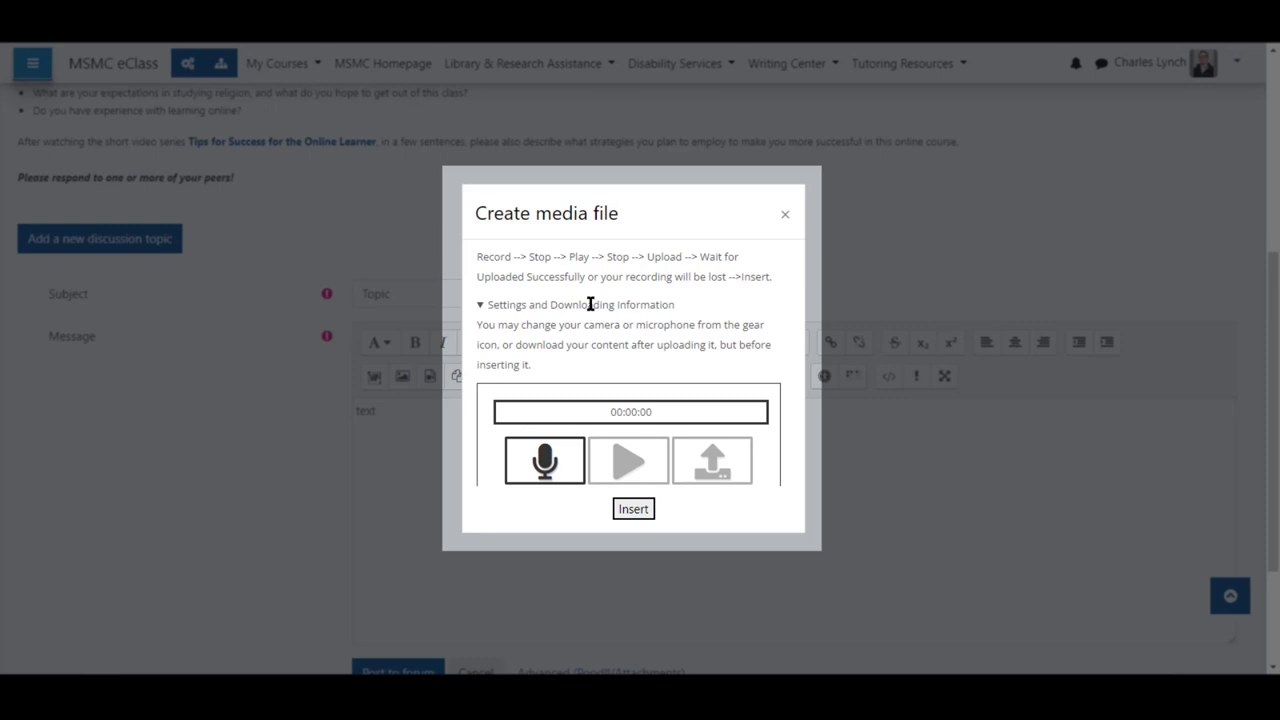
click(480, 304)
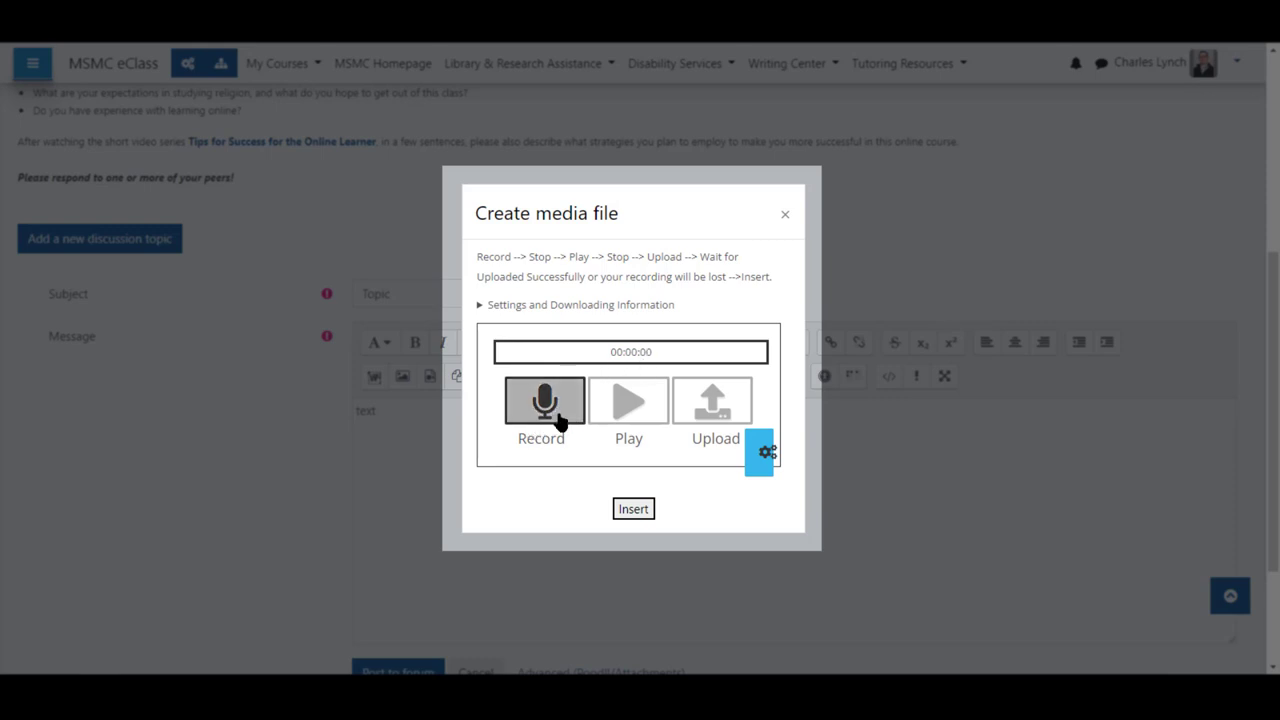
mouse_move(570, 410)
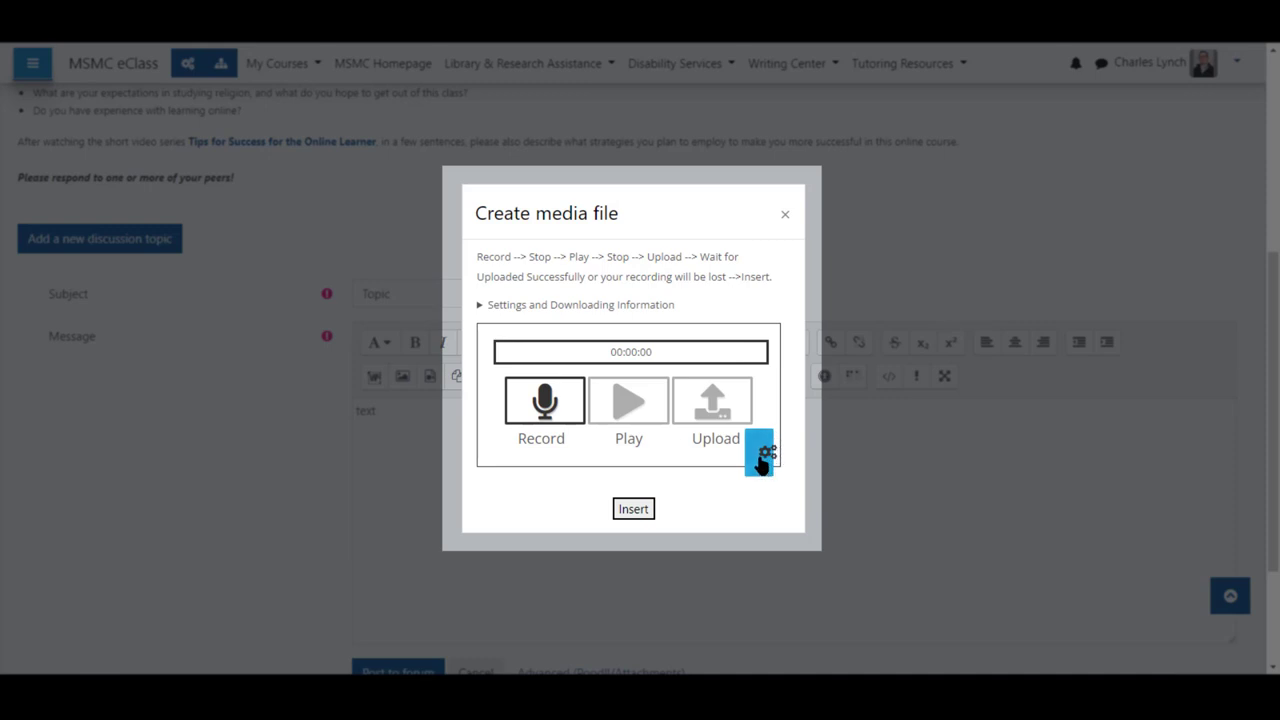
Choose the Realtek microphone array in the recorder's device settings
click(760, 452)
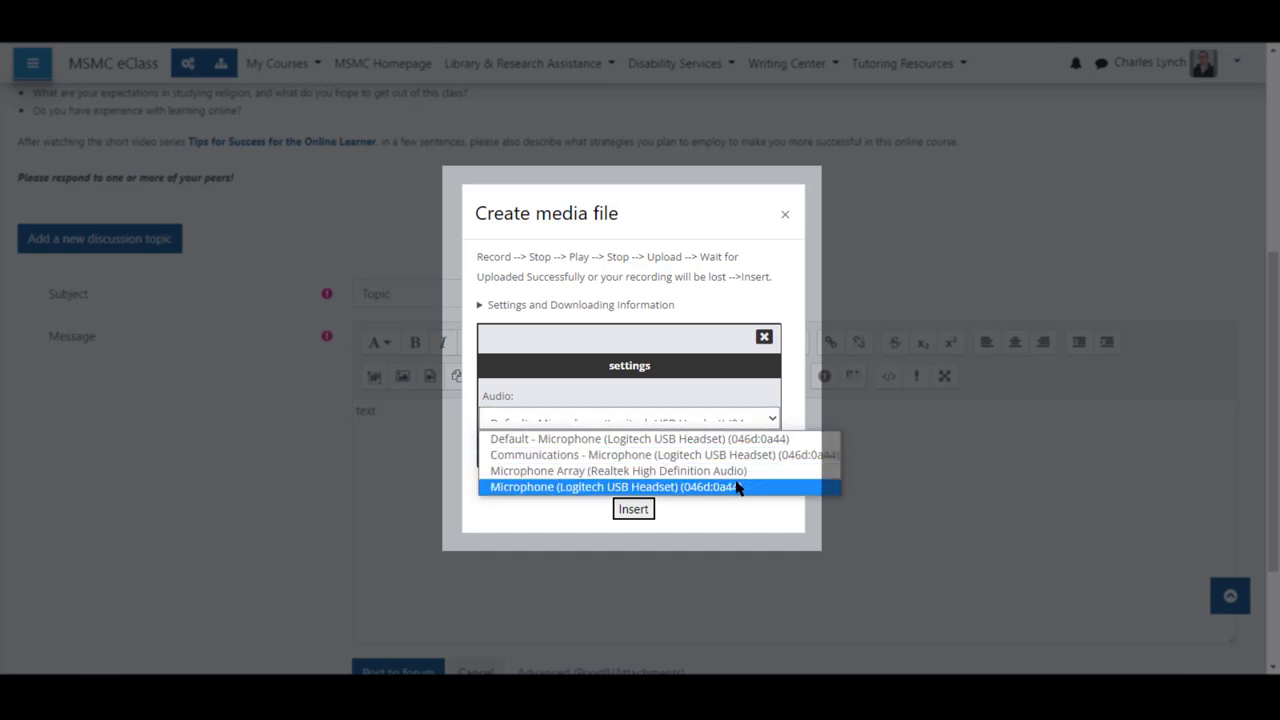
mouse_move(616, 470)
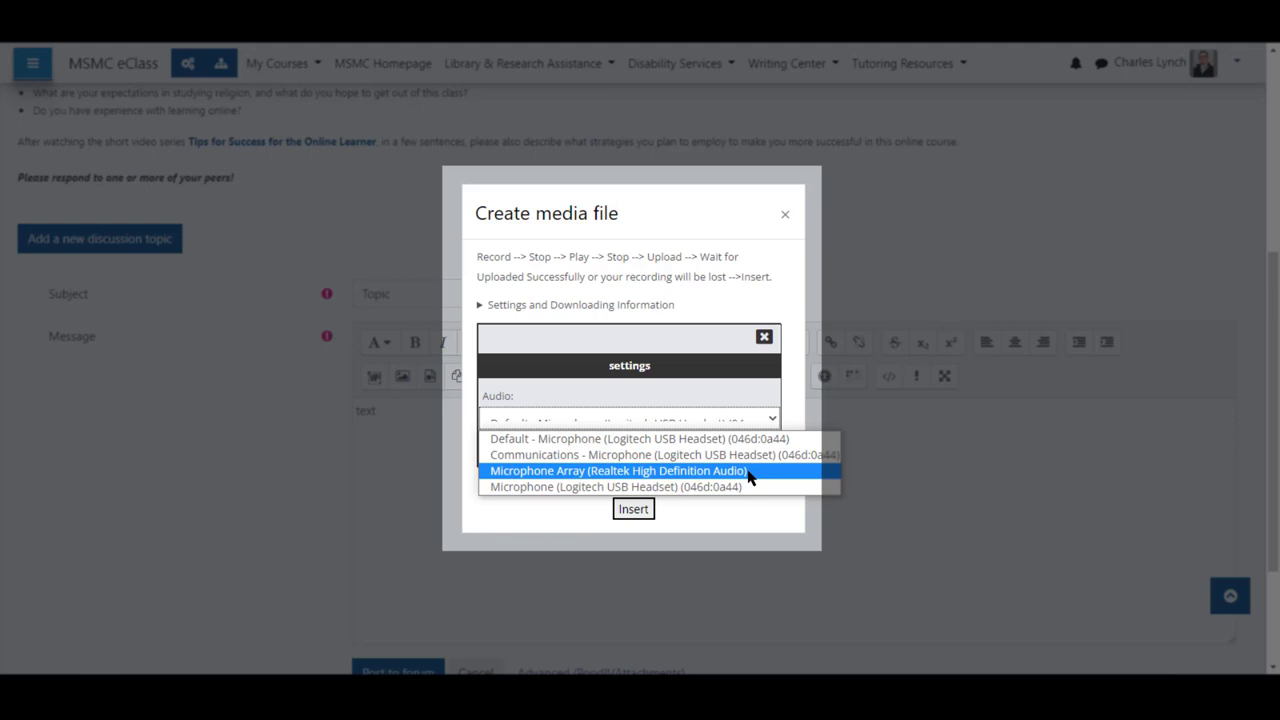
mouse_move(752, 478)
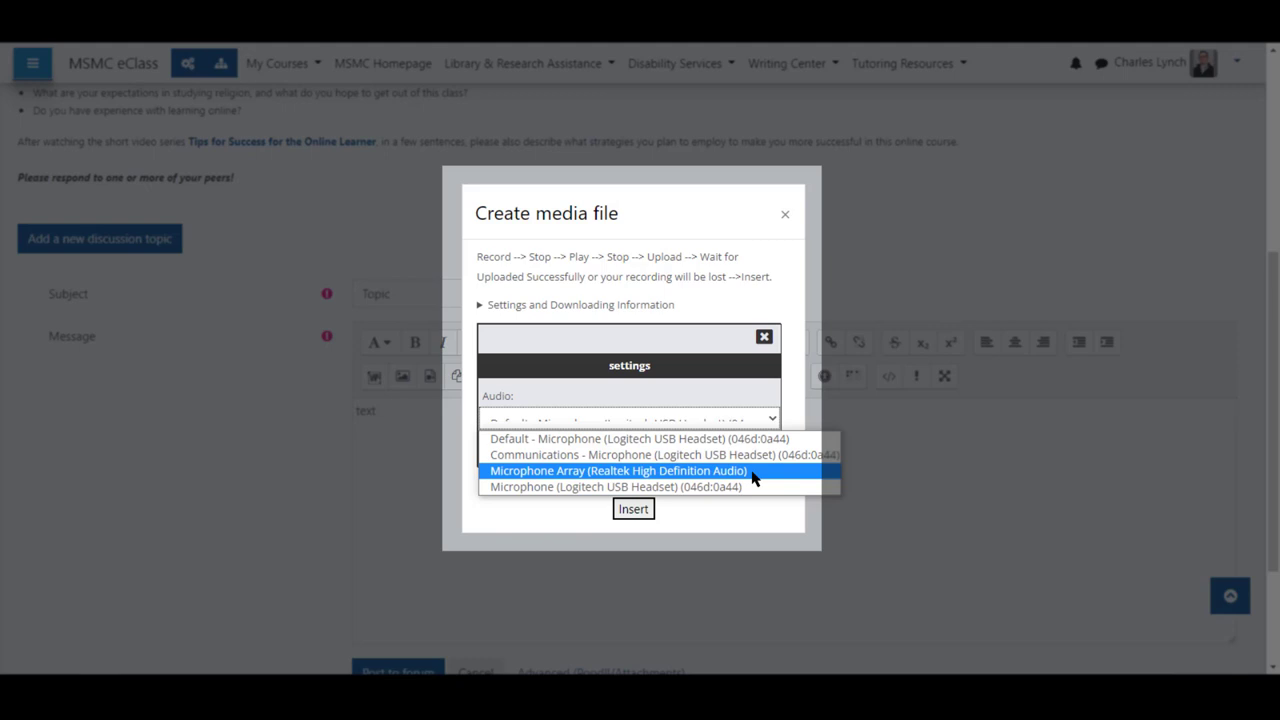
click(616, 470)
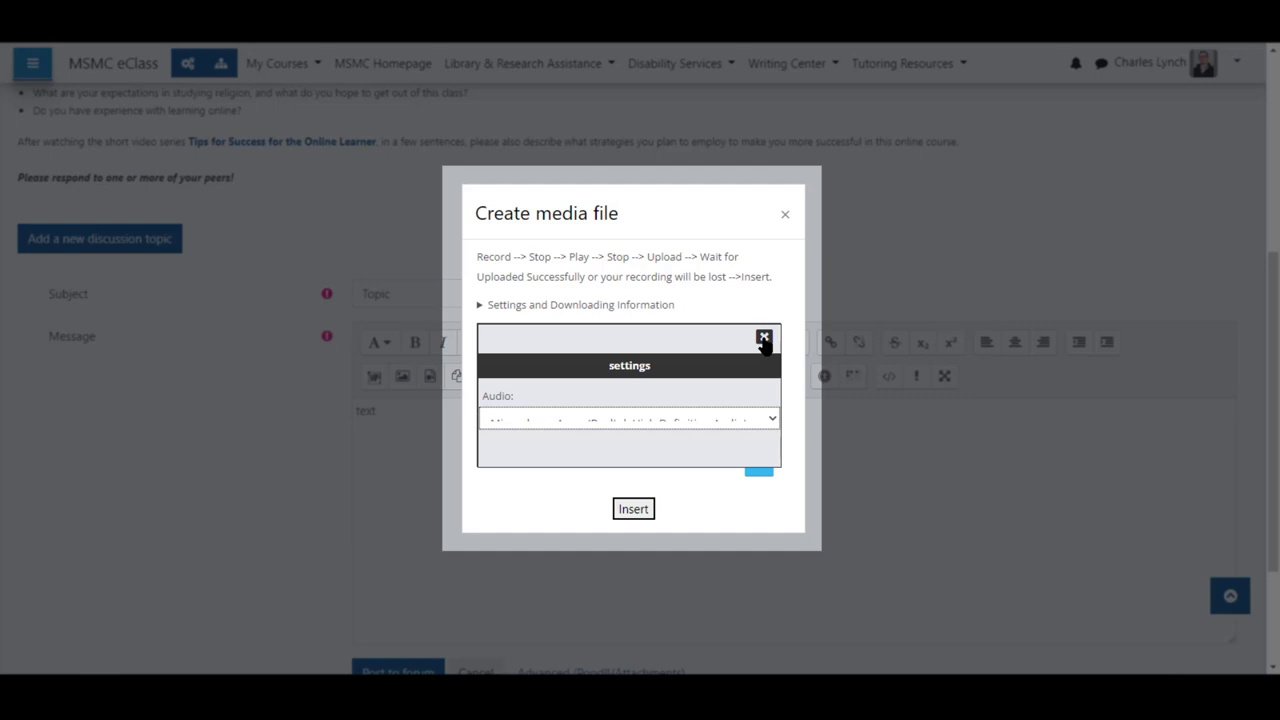
click(764, 336)
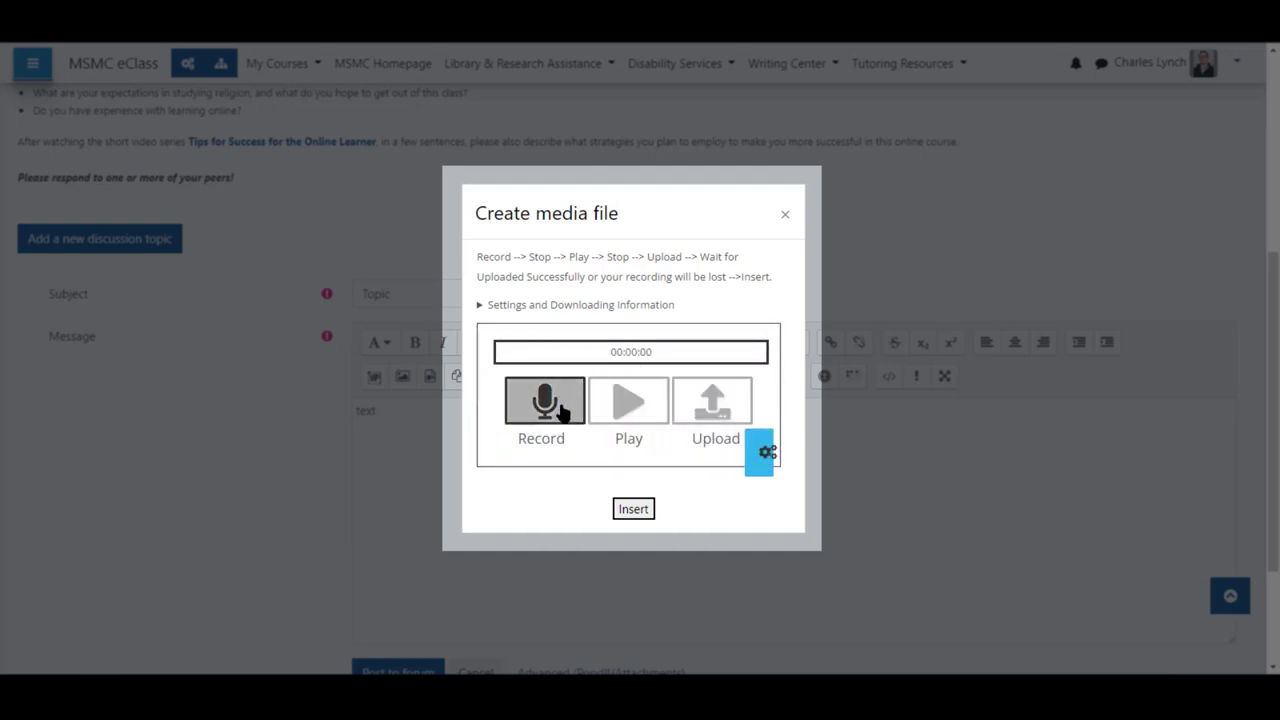
Record a roughly ten-second audio clip and play it back for review
click(540, 400)
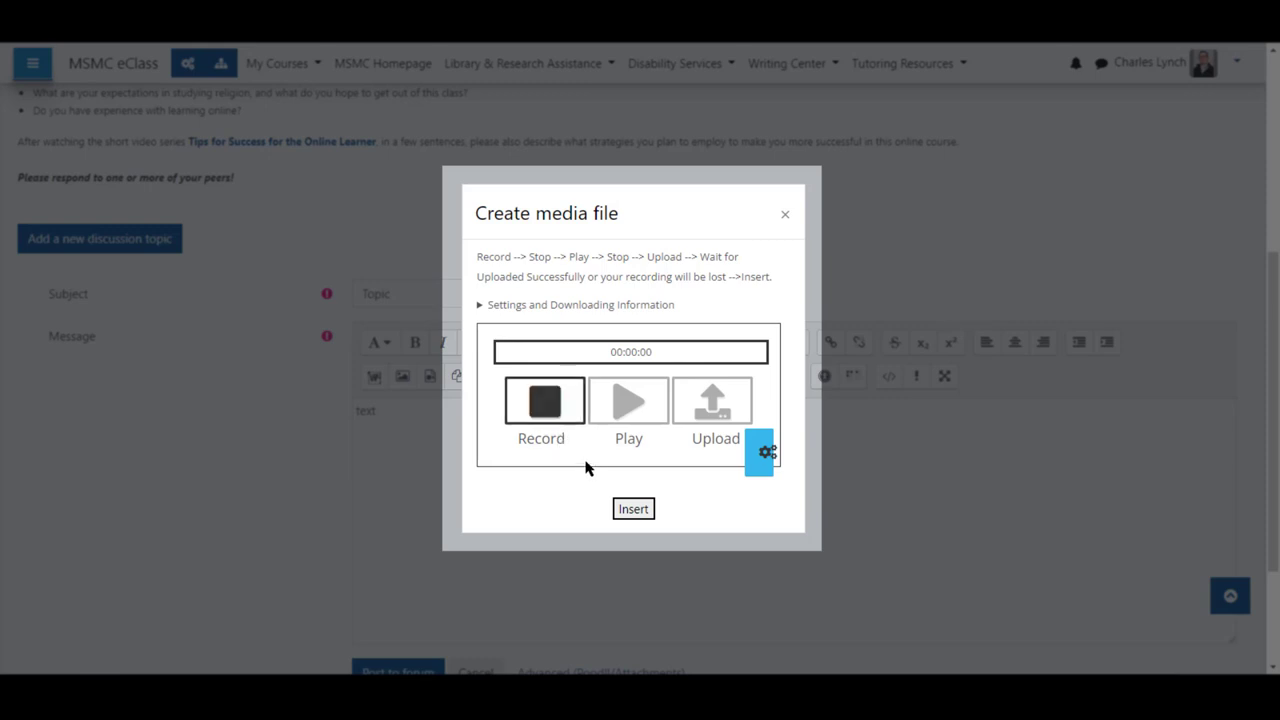
click(544, 400)
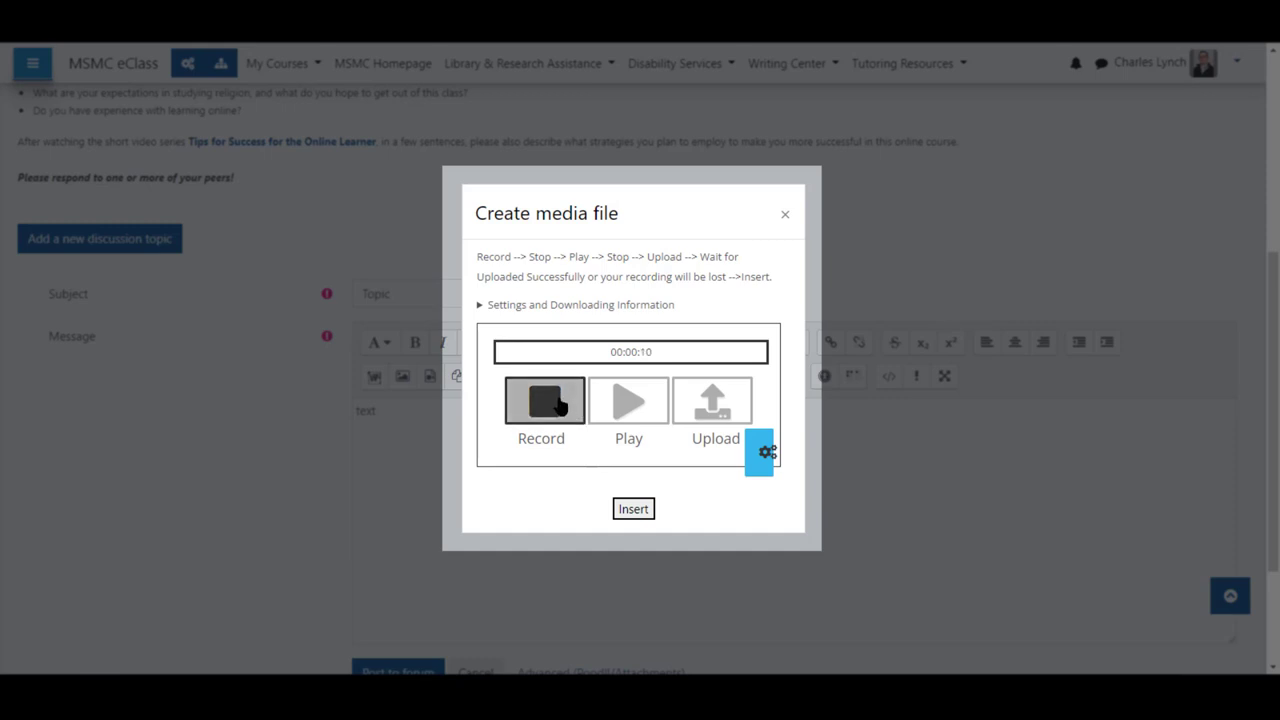
click(540, 400)
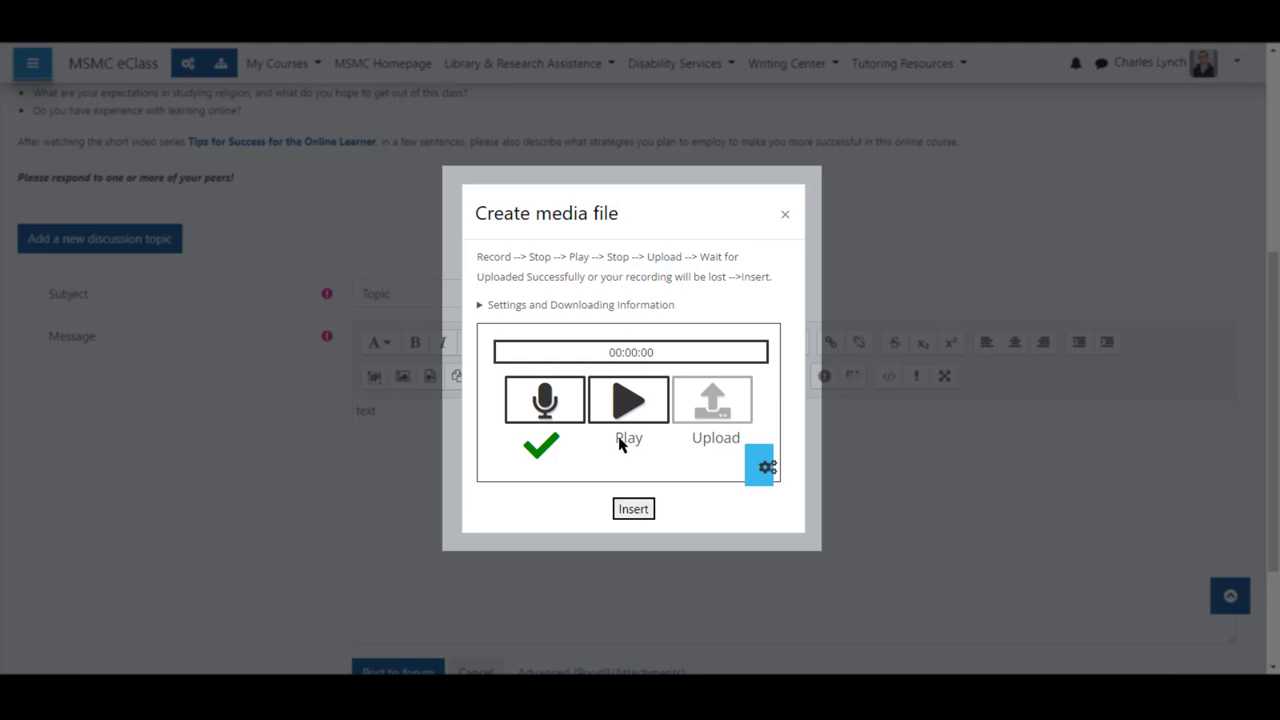
click(628, 400)
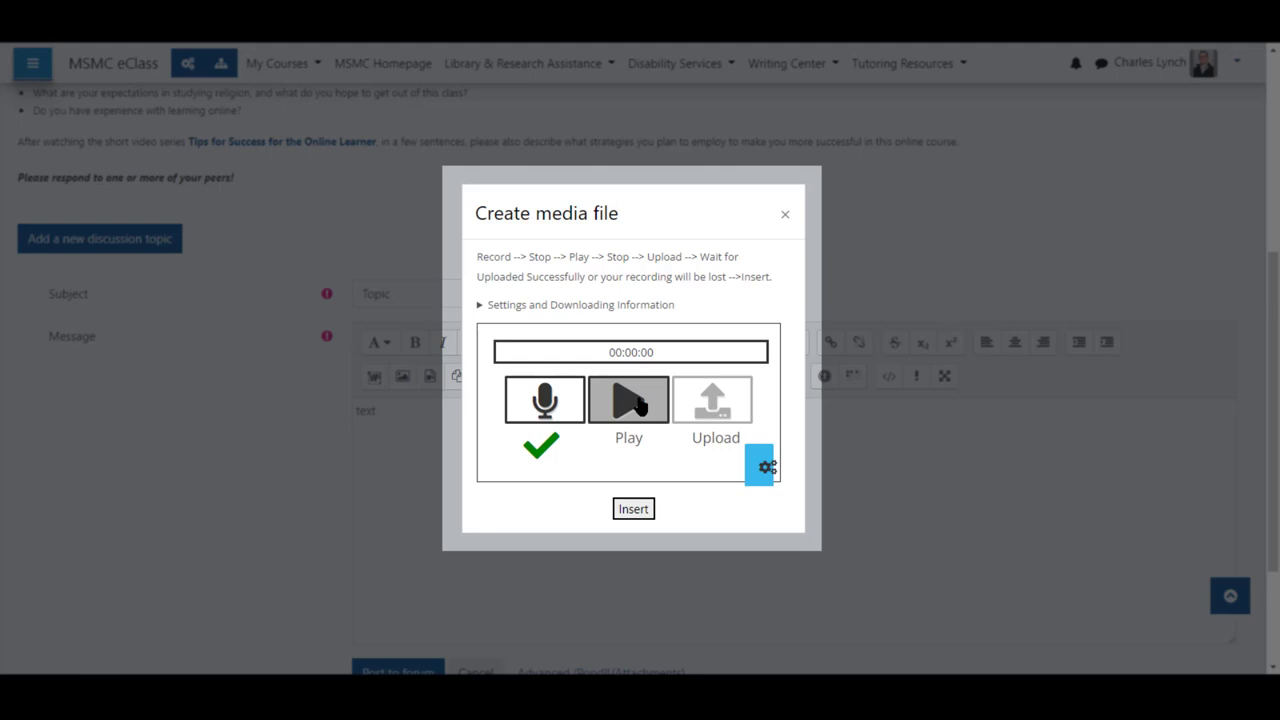
click(628, 400)
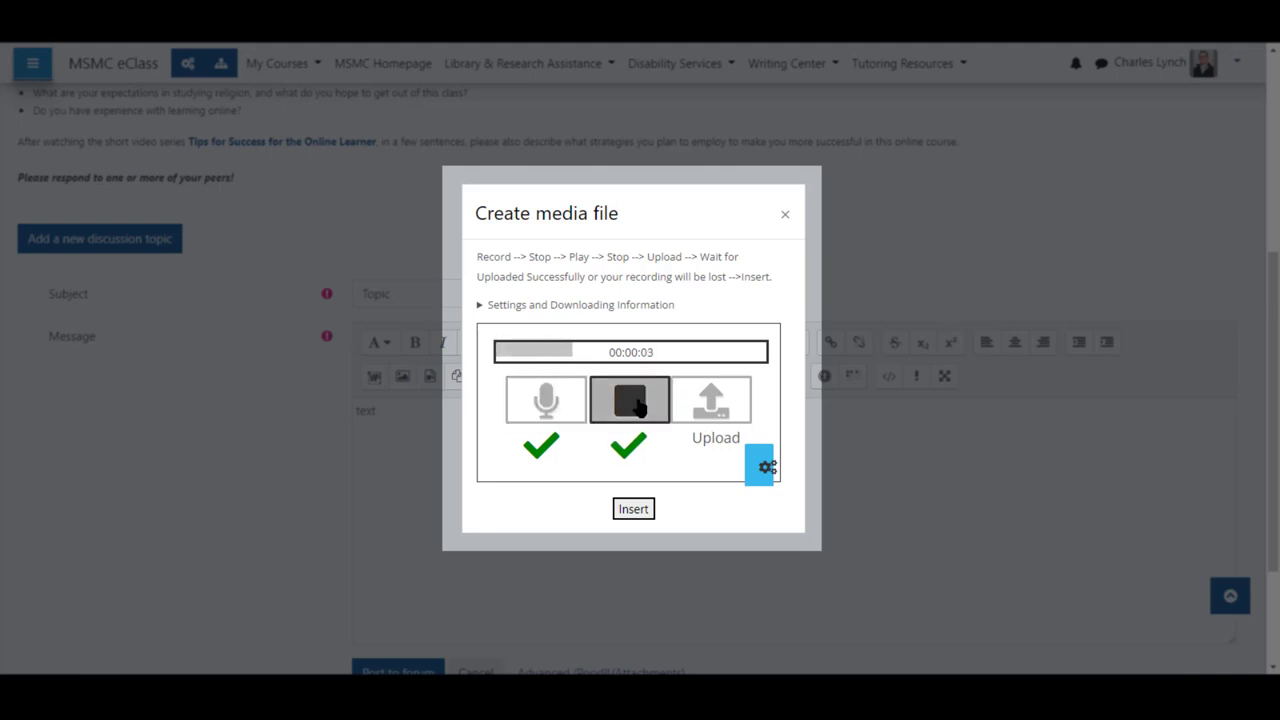
Stop playback and upload the recording, downloading a copy of it
click(630, 400)
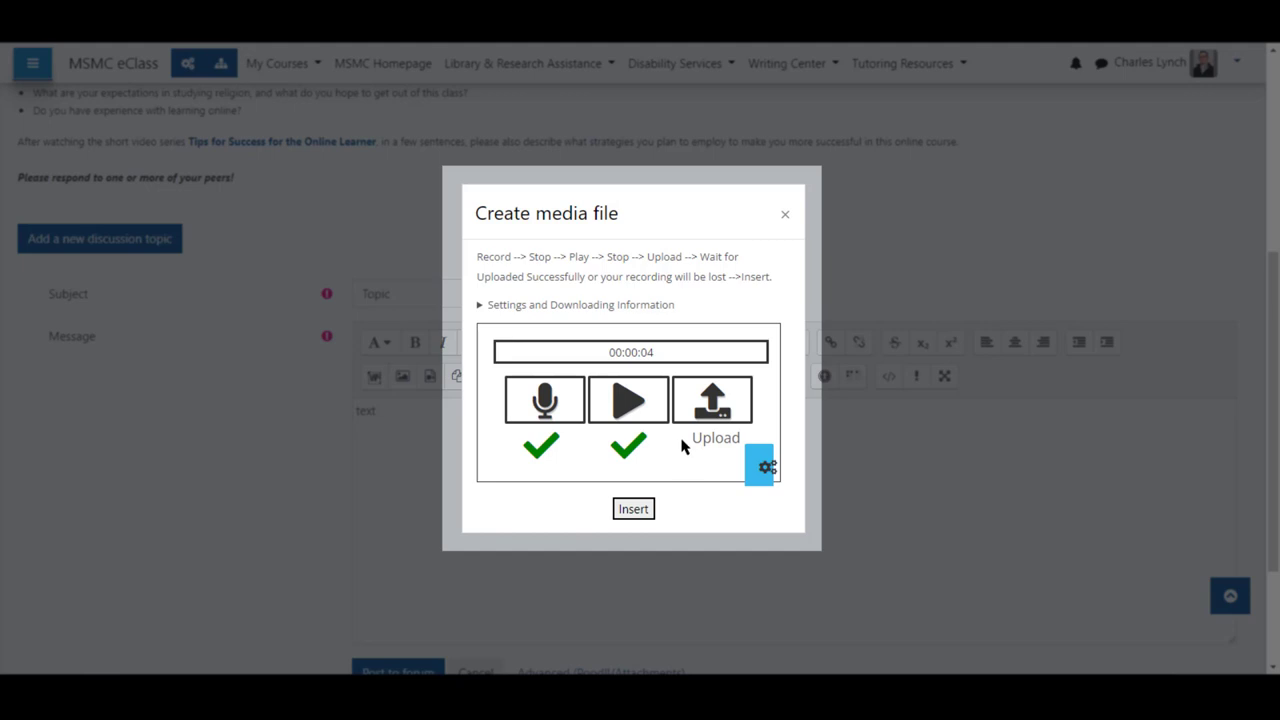
mouse_move(710, 438)
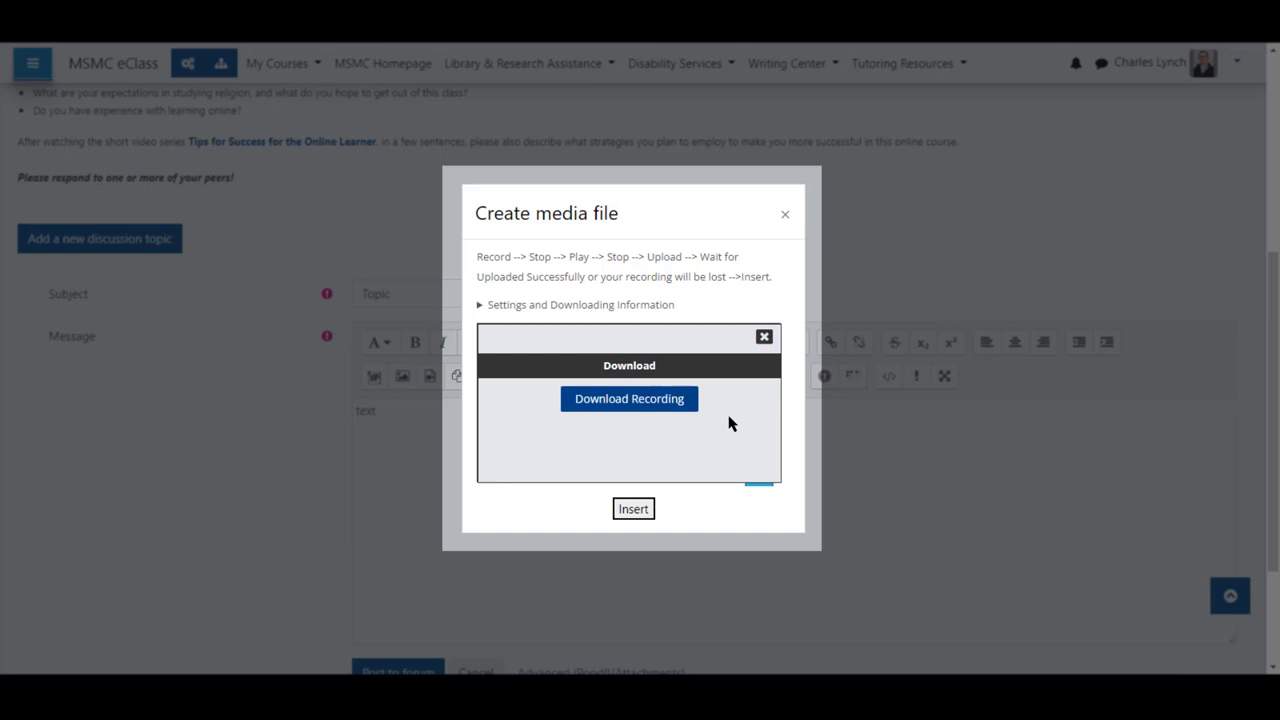
mouse_move(672, 436)
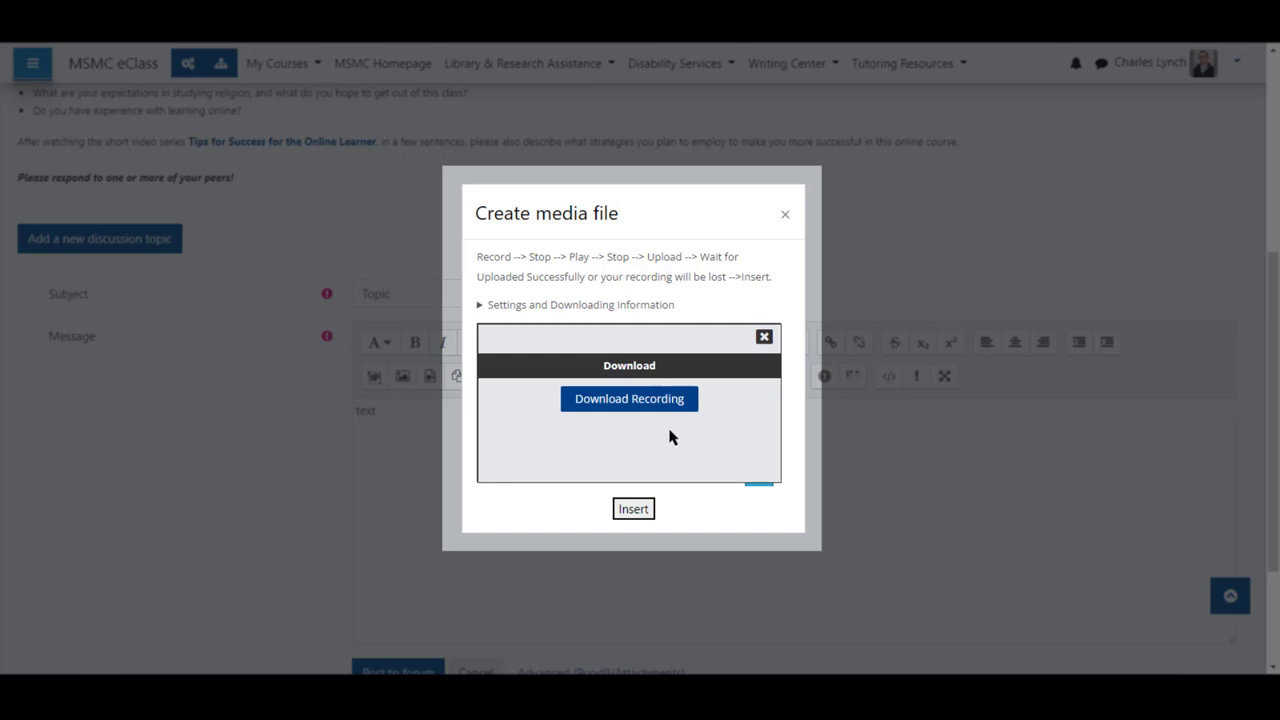
mouse_move(648, 424)
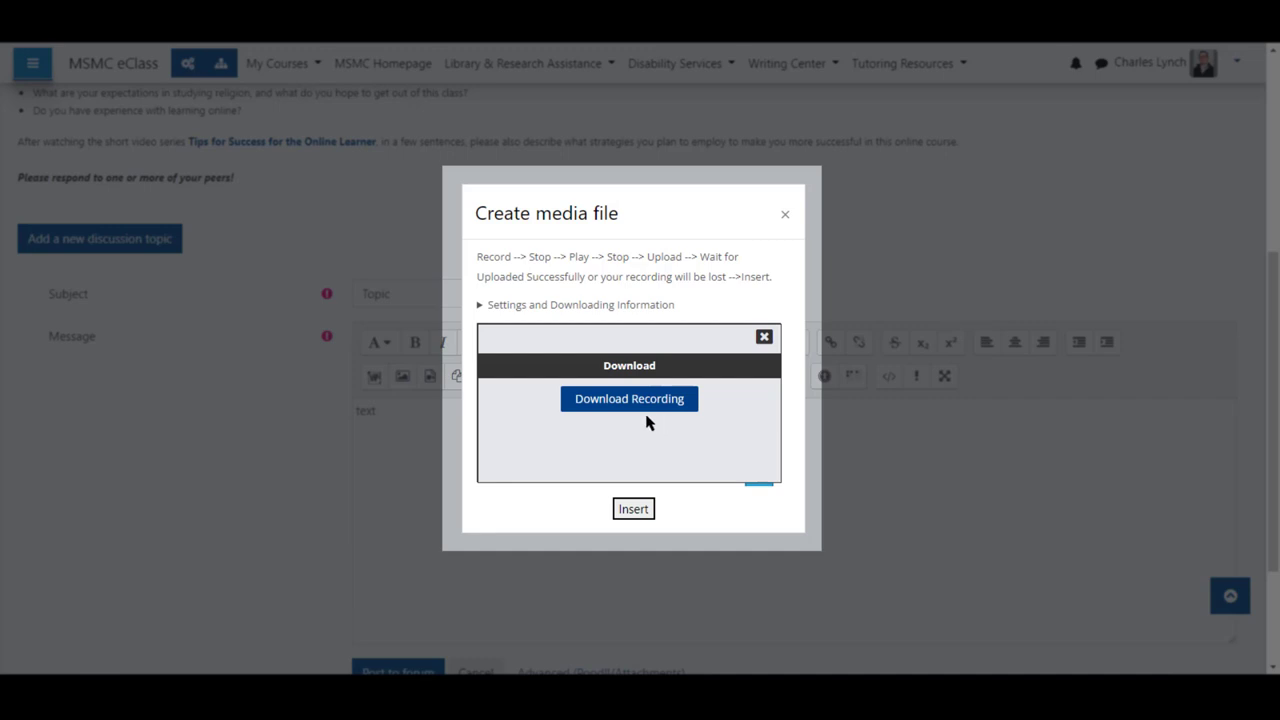
click(628, 398)
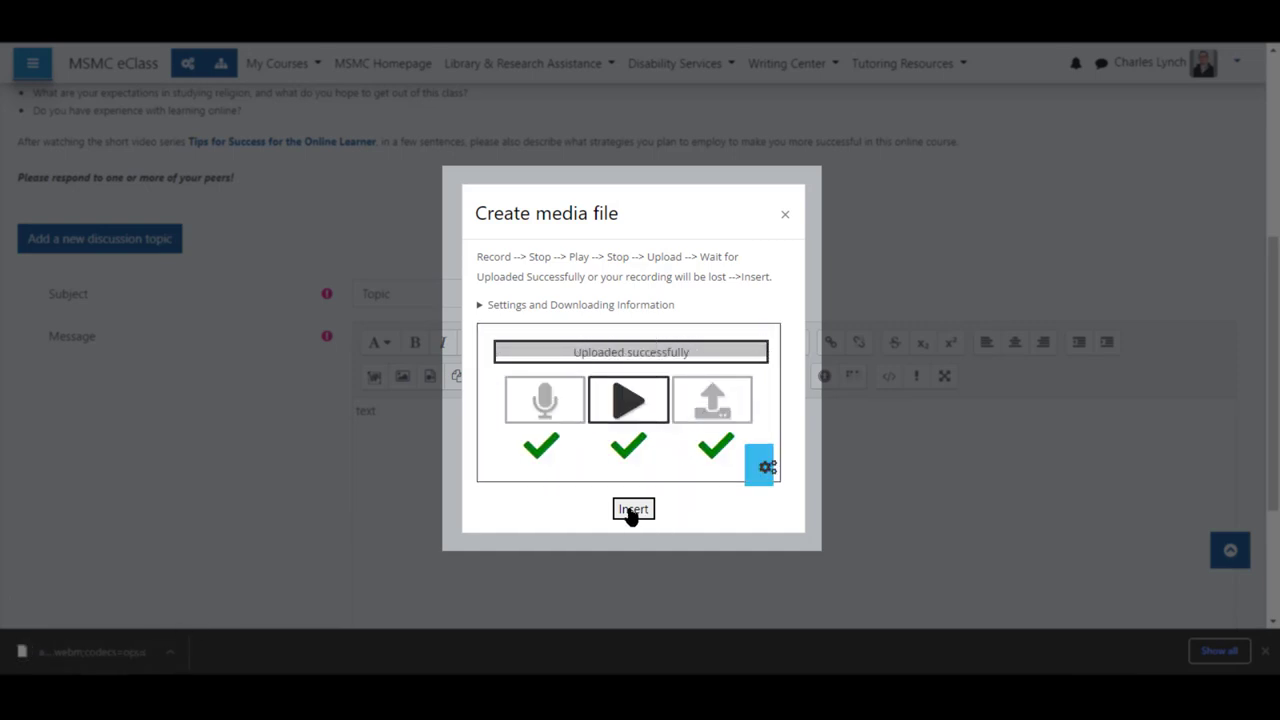
mouse_move(638, 518)
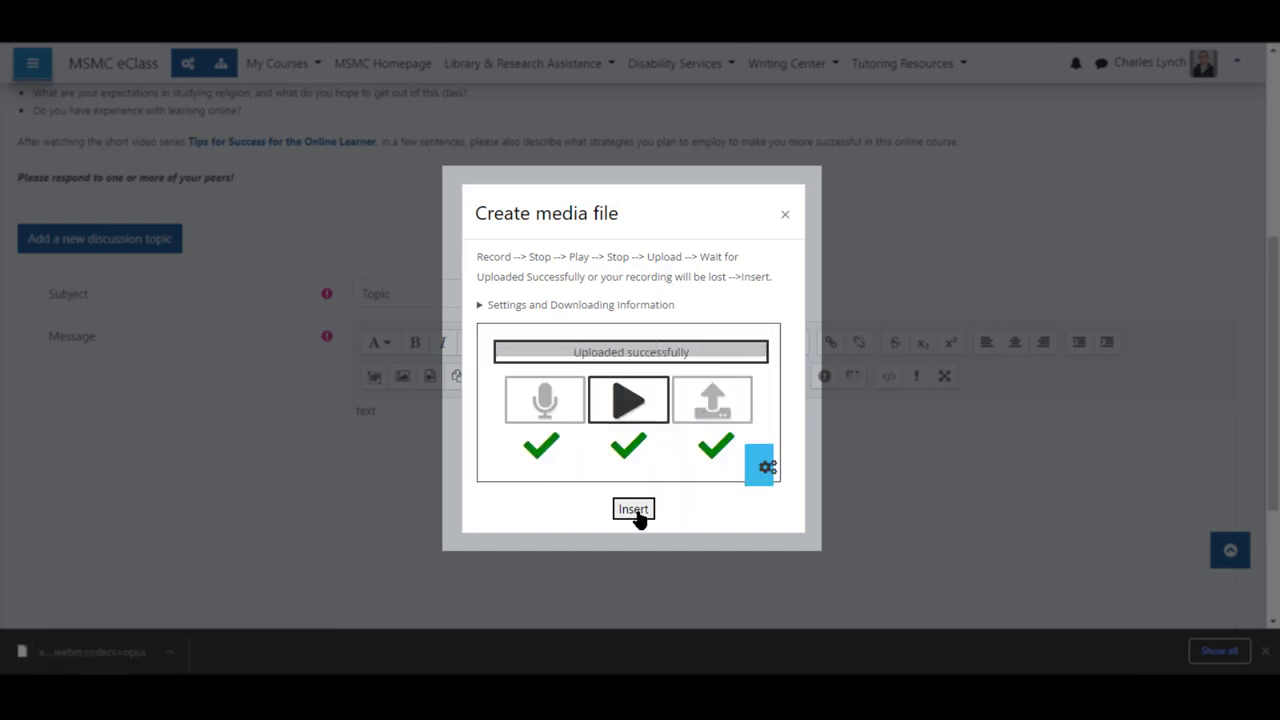
Insert the recording into the message and add 'add more text' beneath it
click(632, 510)
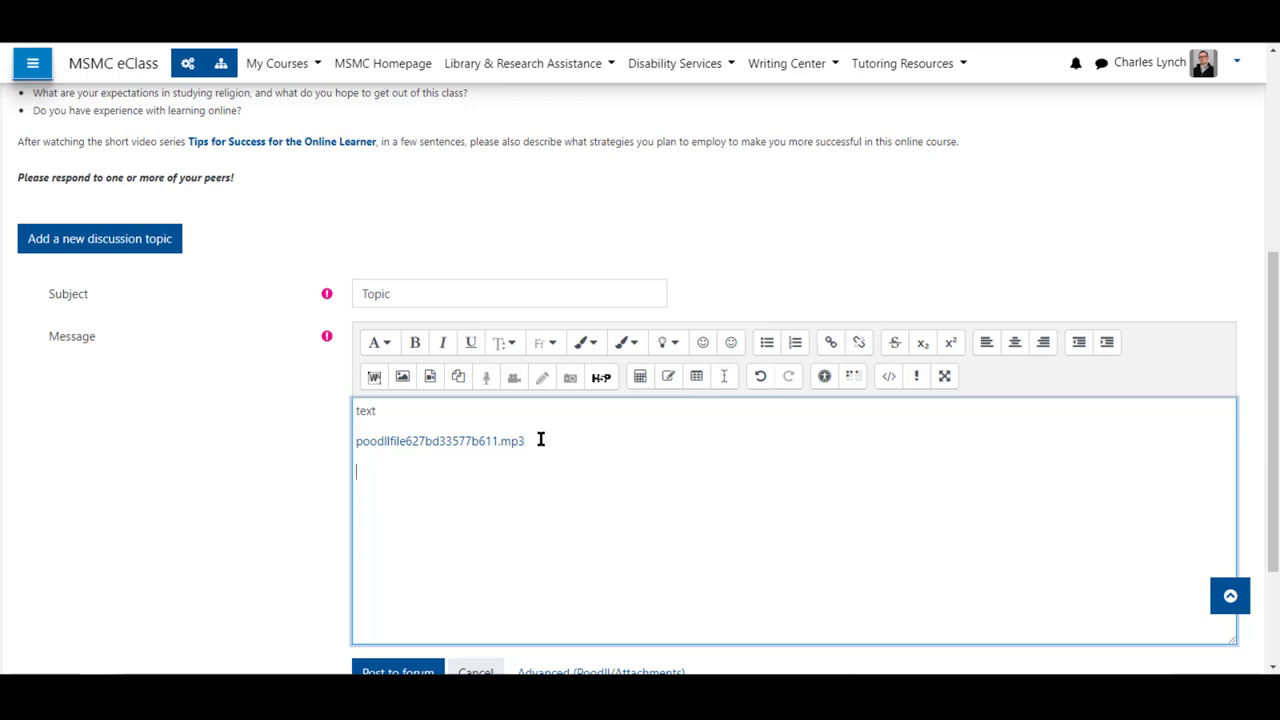
text(add m)
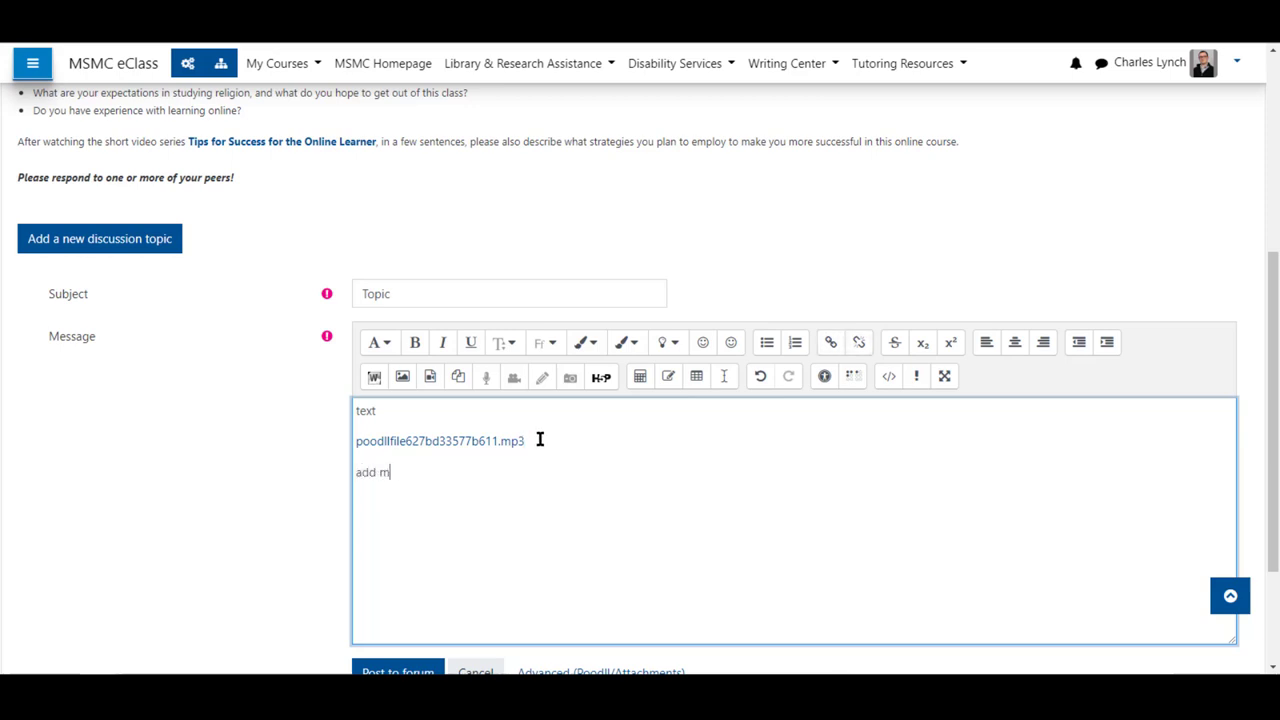
text(ore text)
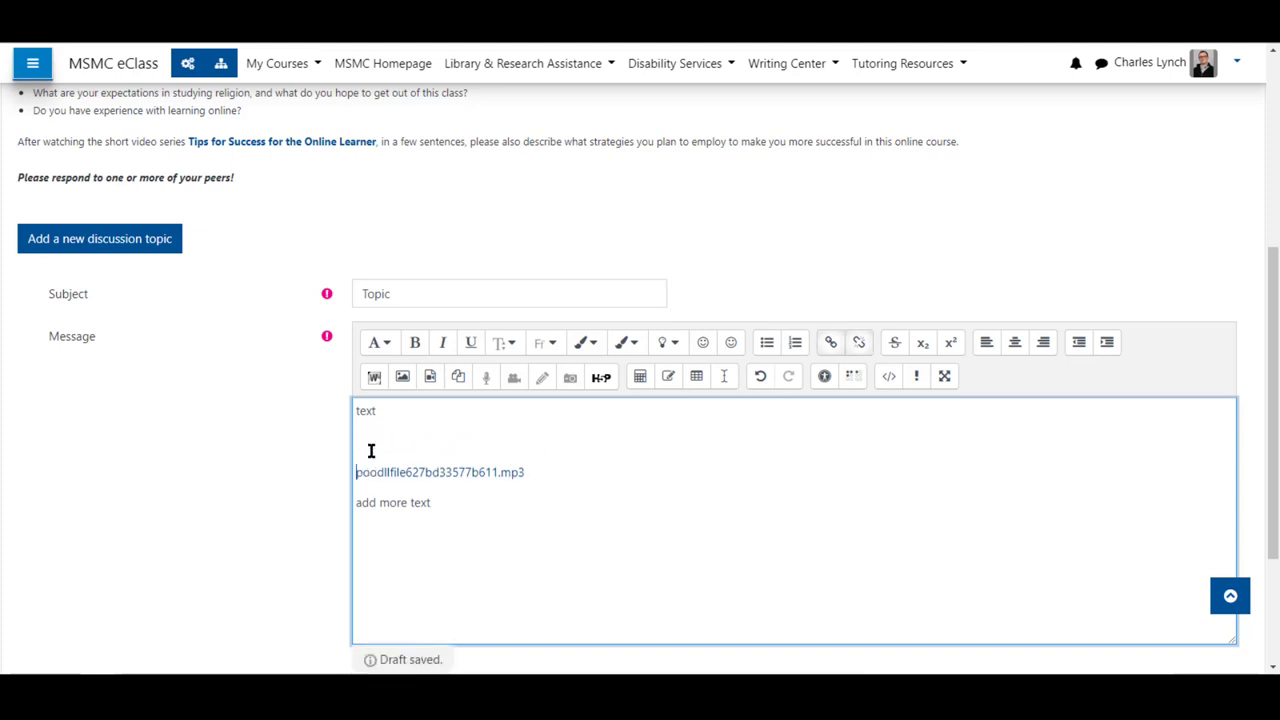
scroll(down, 3)
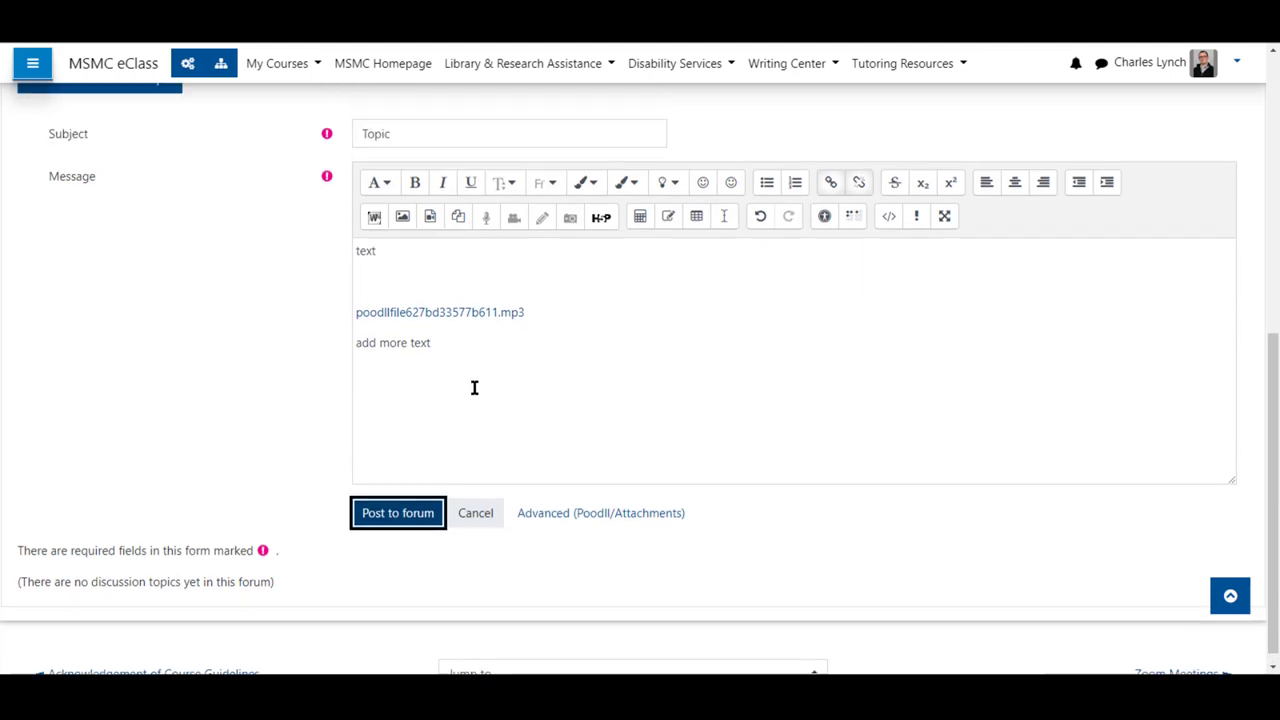
scroll(up, 3)
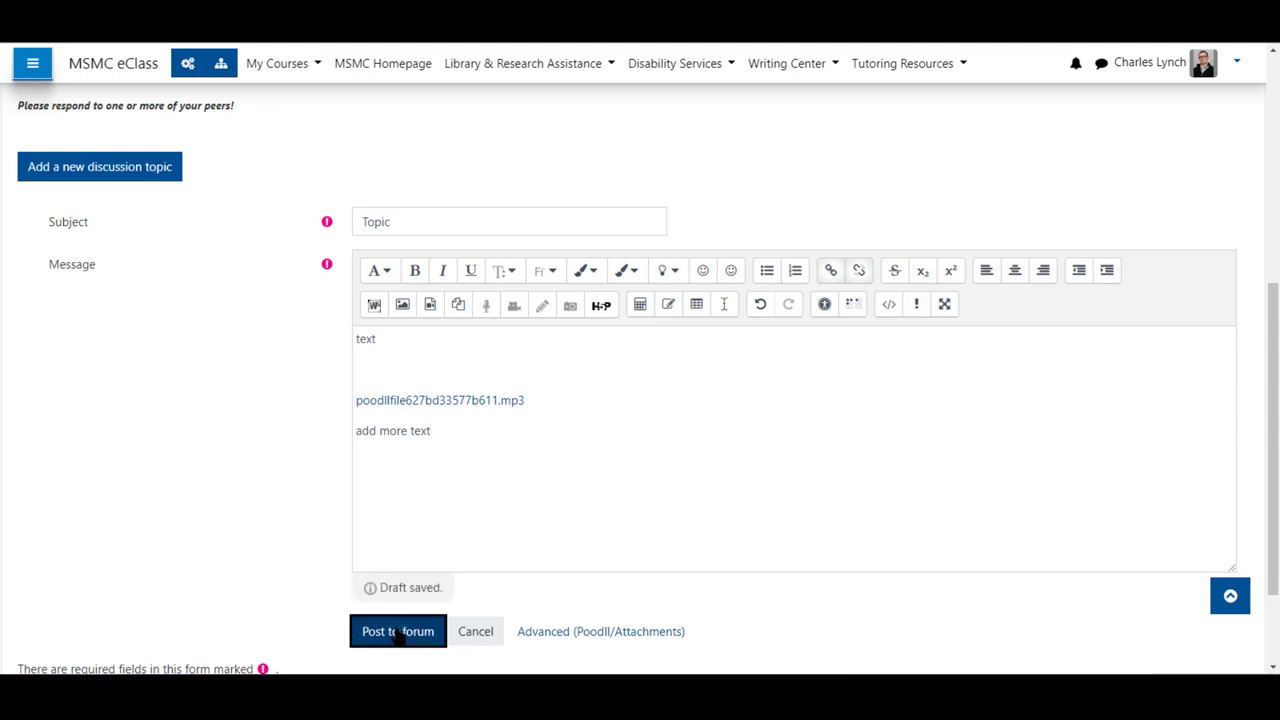
Post the Topic discussion, play and pause its embedded audio, and download the mp3
click(396, 632)
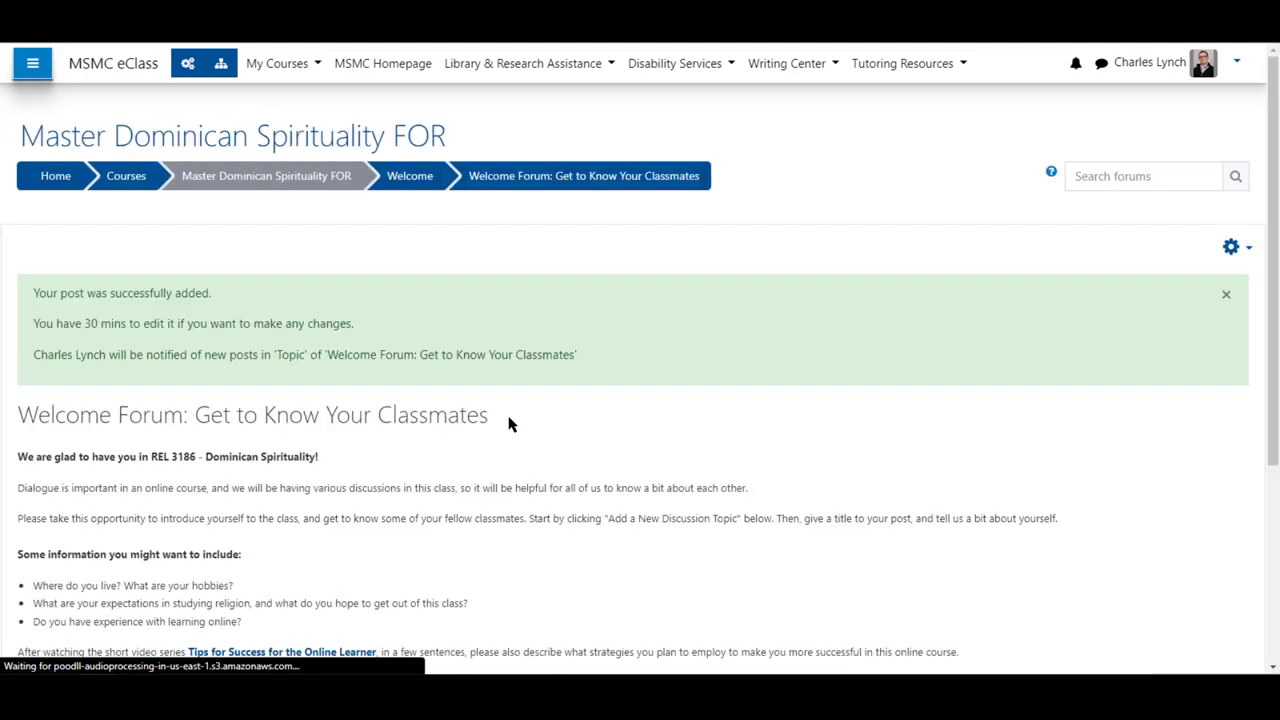
scroll(down, 3)
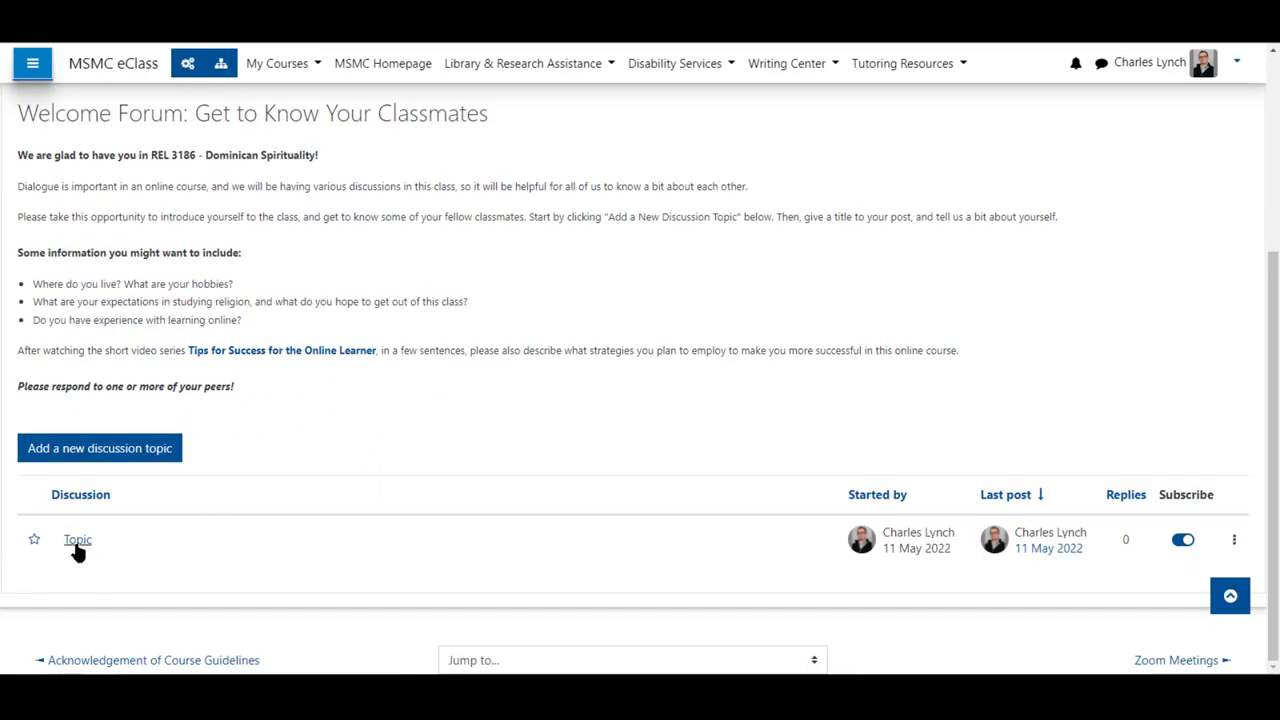
click(76, 540)
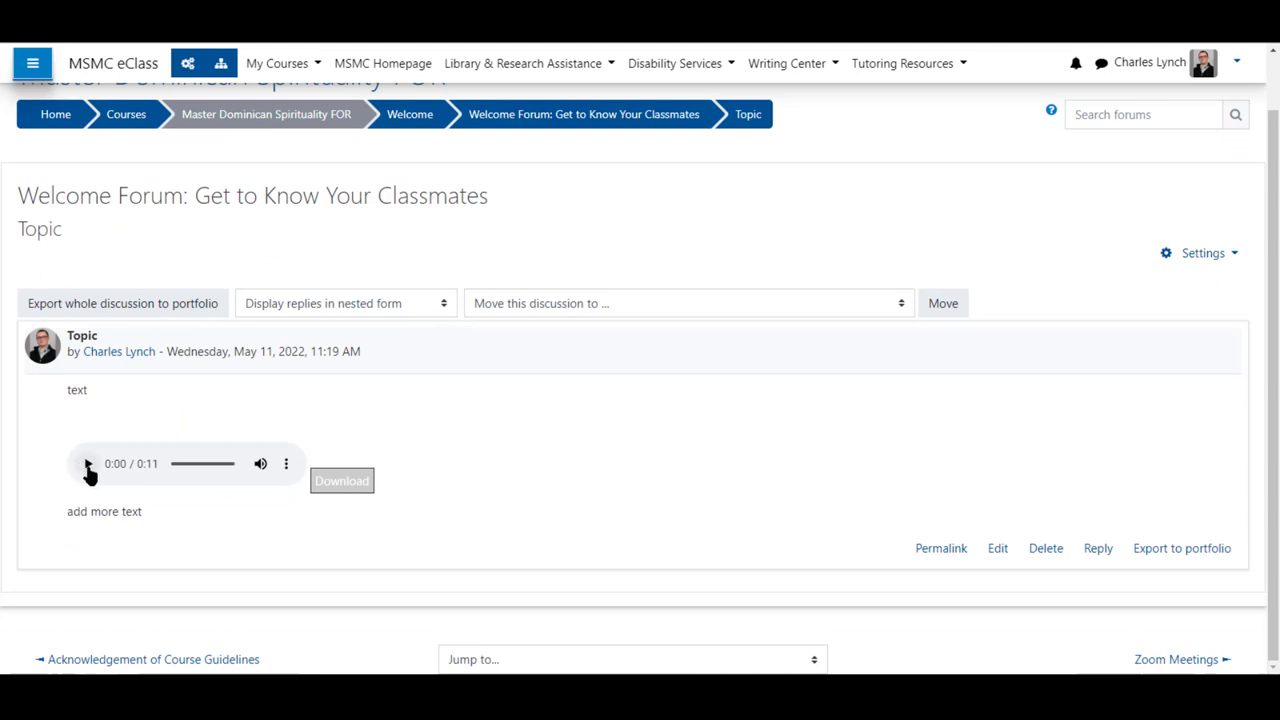
click(88, 464)
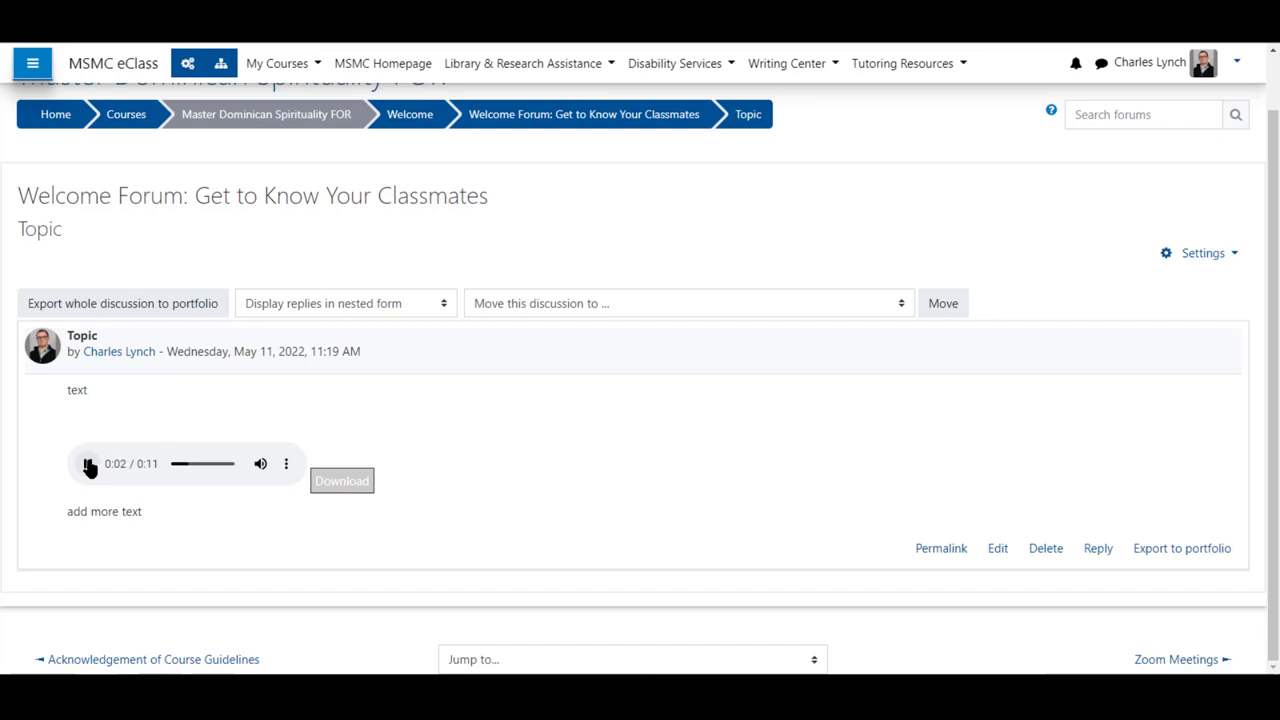
click(90, 464)
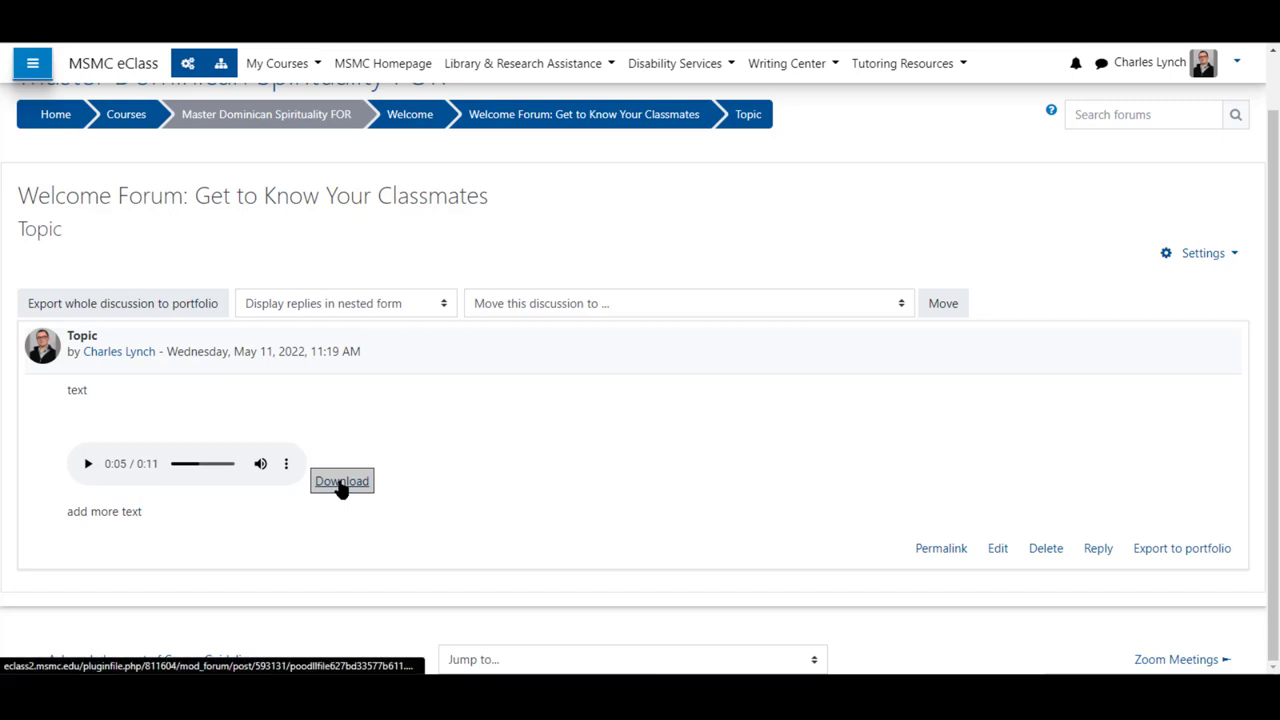
click(340, 480)
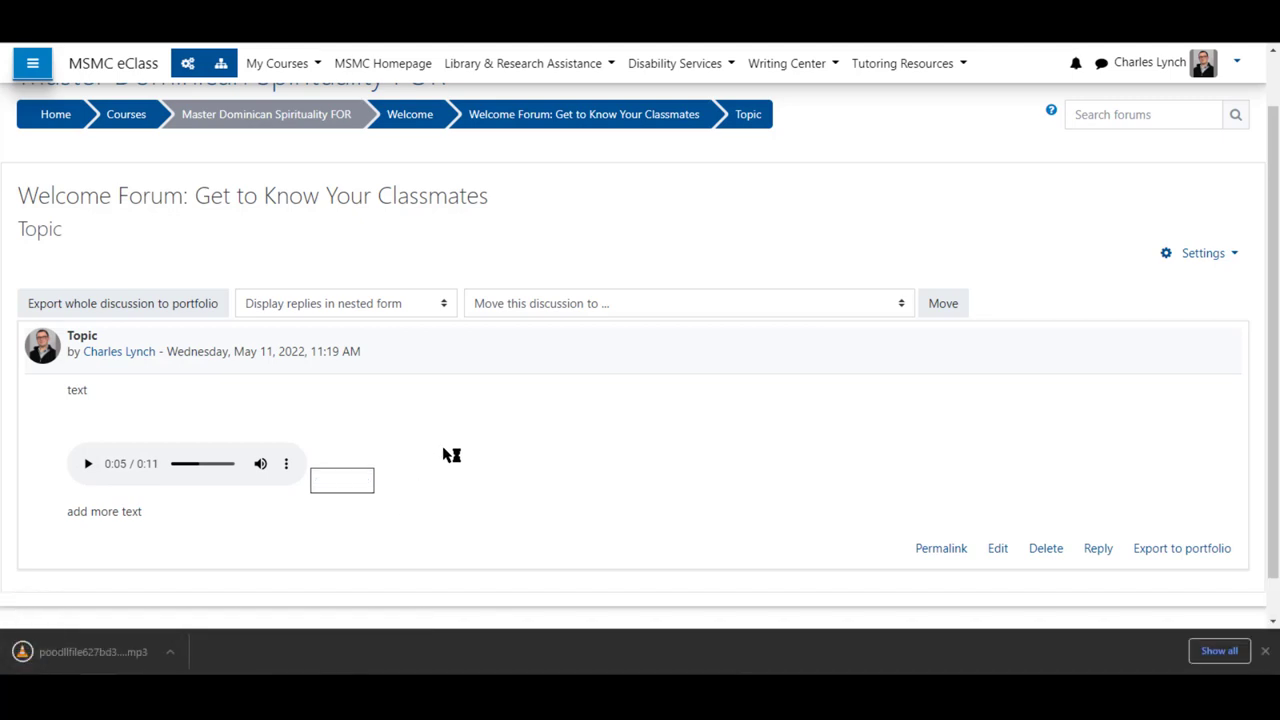
mouse_move(372, 540)
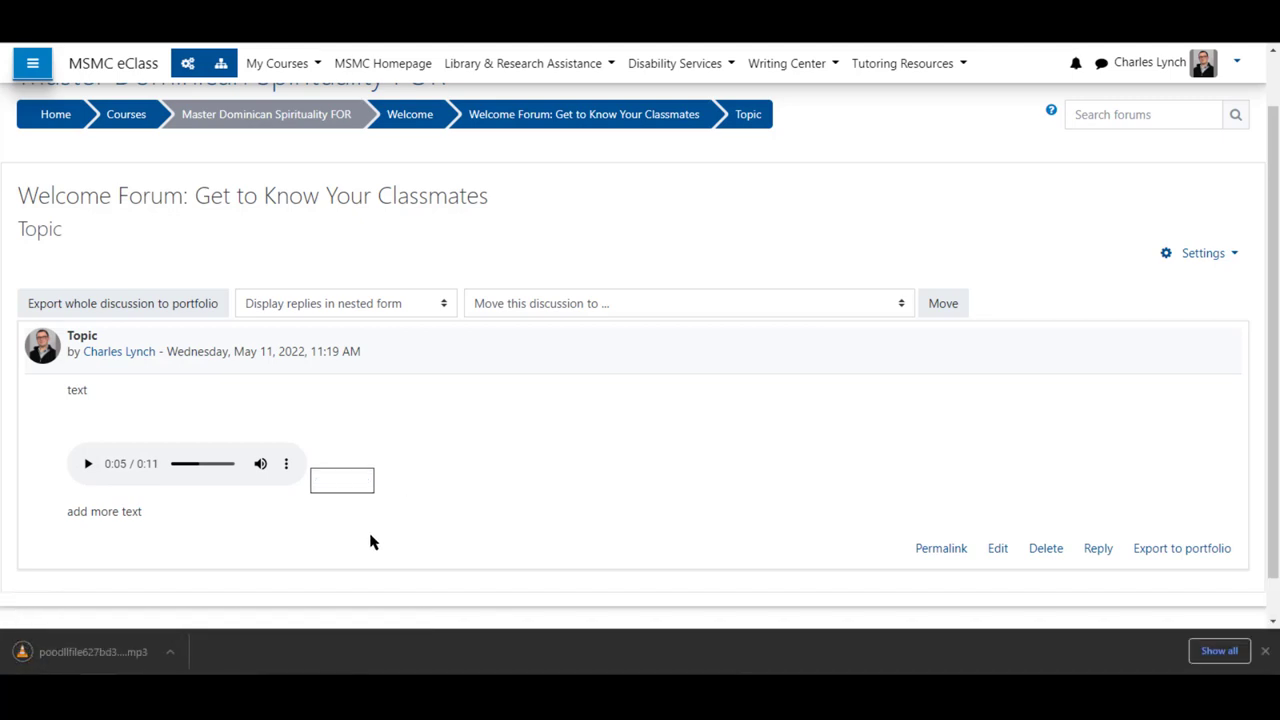